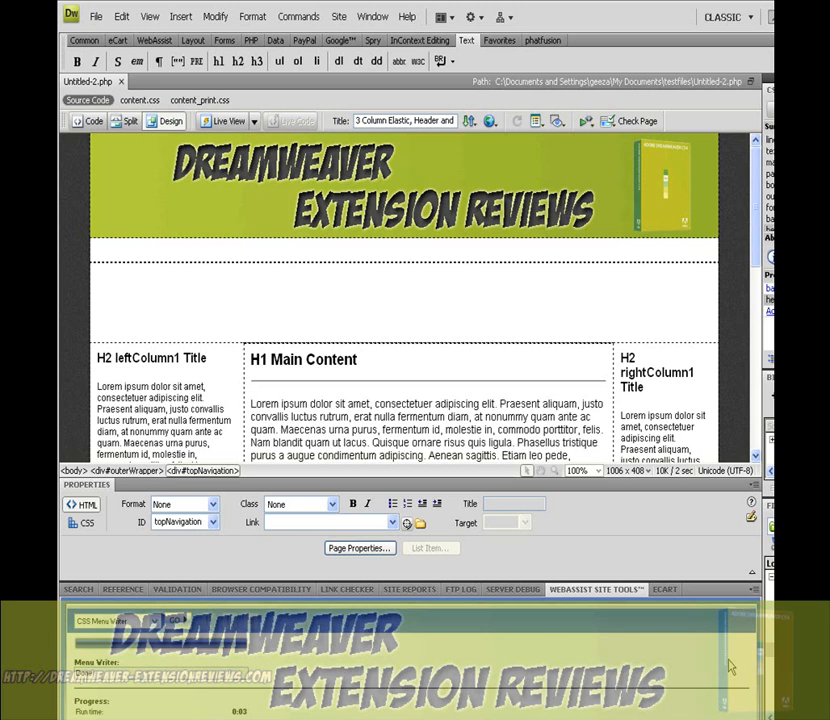
mouse_move(178, 17)
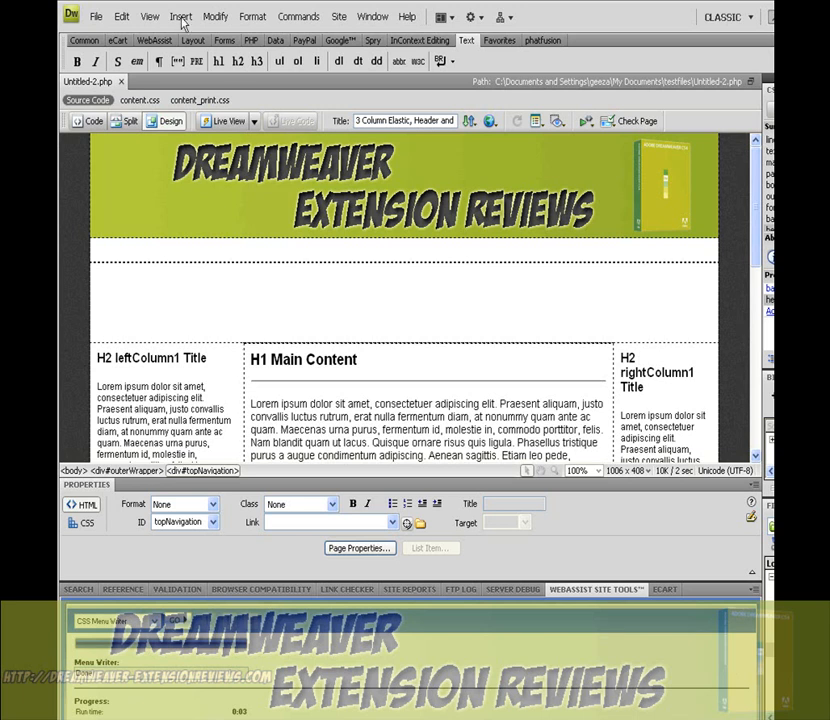
Insert a new three-item CSS Menu Writer menu into the topNavigation div.
click(182, 18)
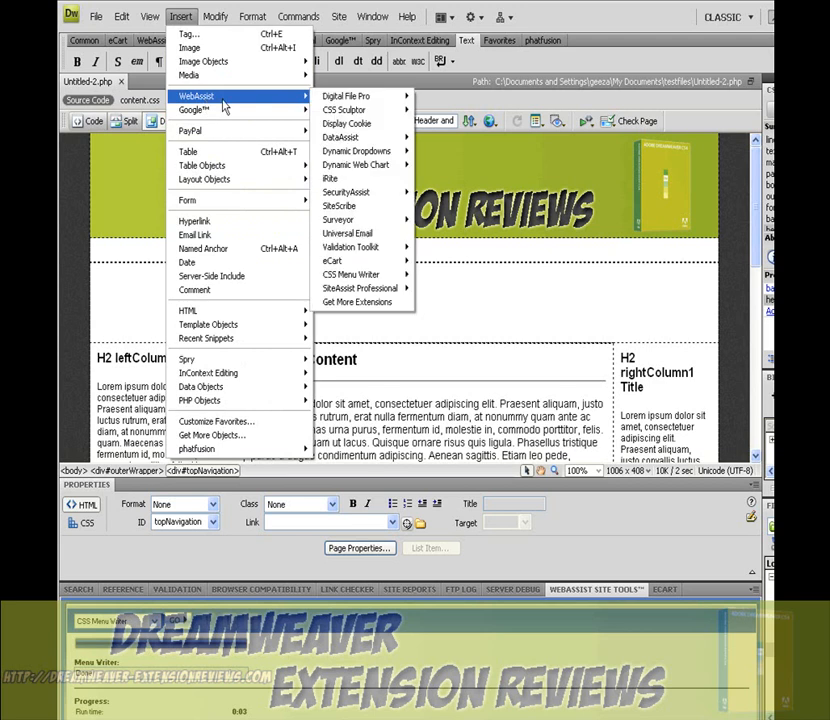
mouse_move(350, 274)
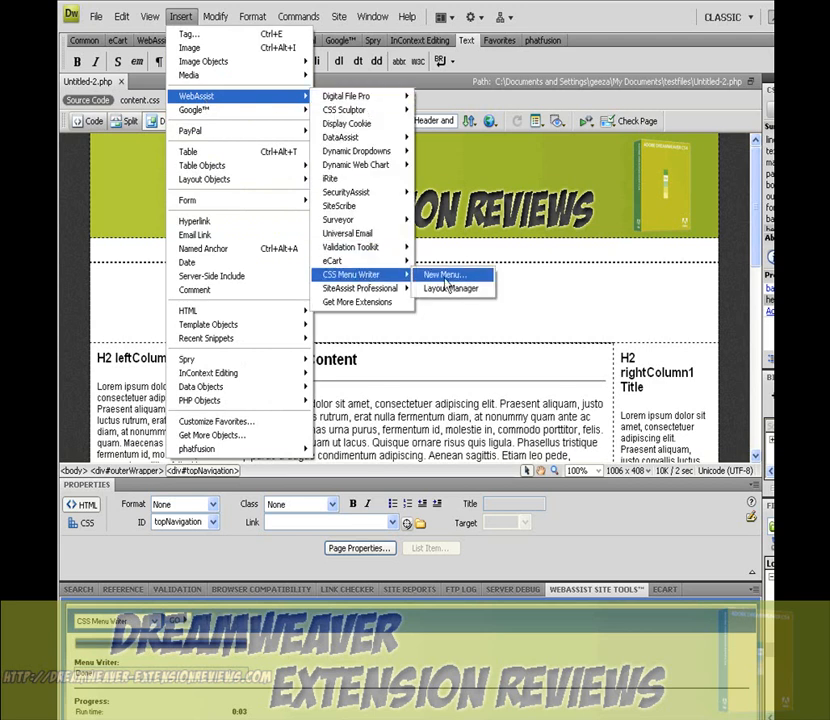
click(443, 274)
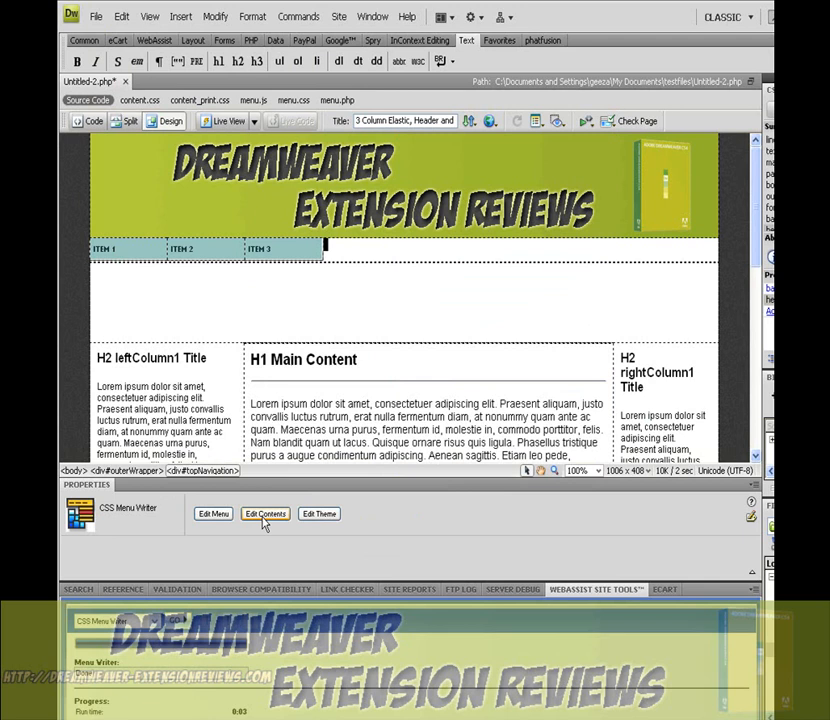
In the theme editor, give main-level items a white background and the 'but' background image.
click(319, 513)
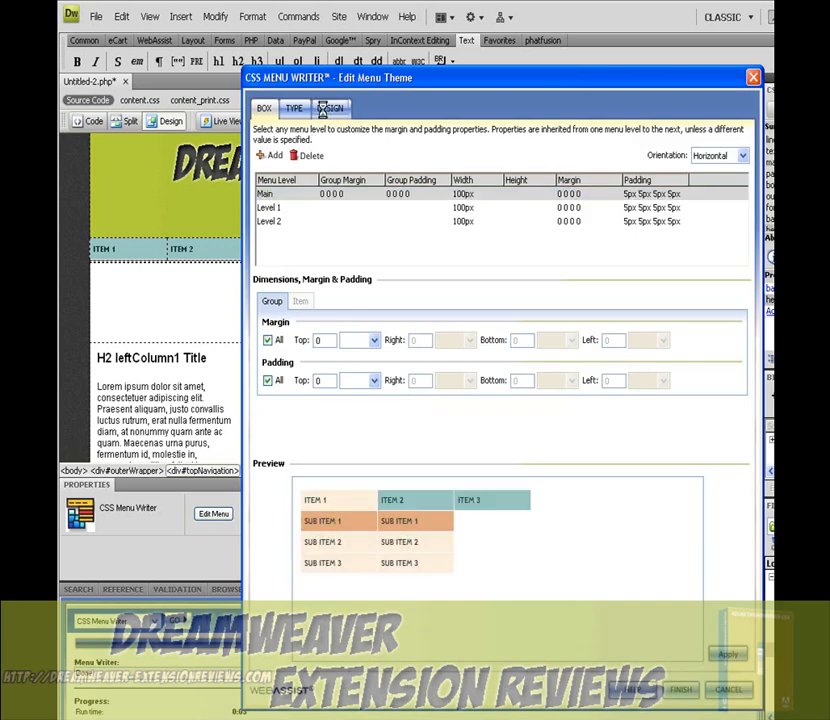
click(331, 107)
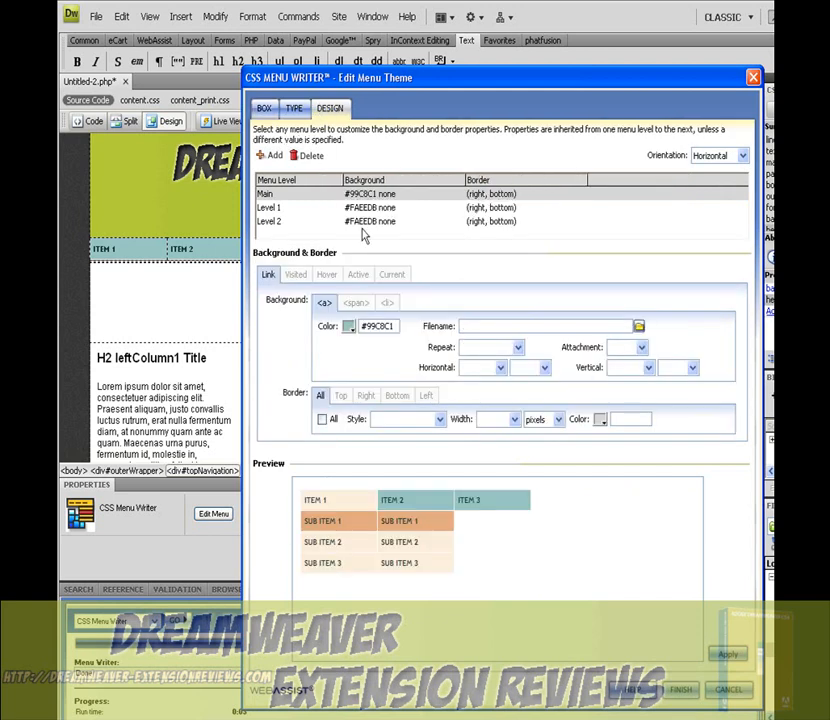
click(348, 326)
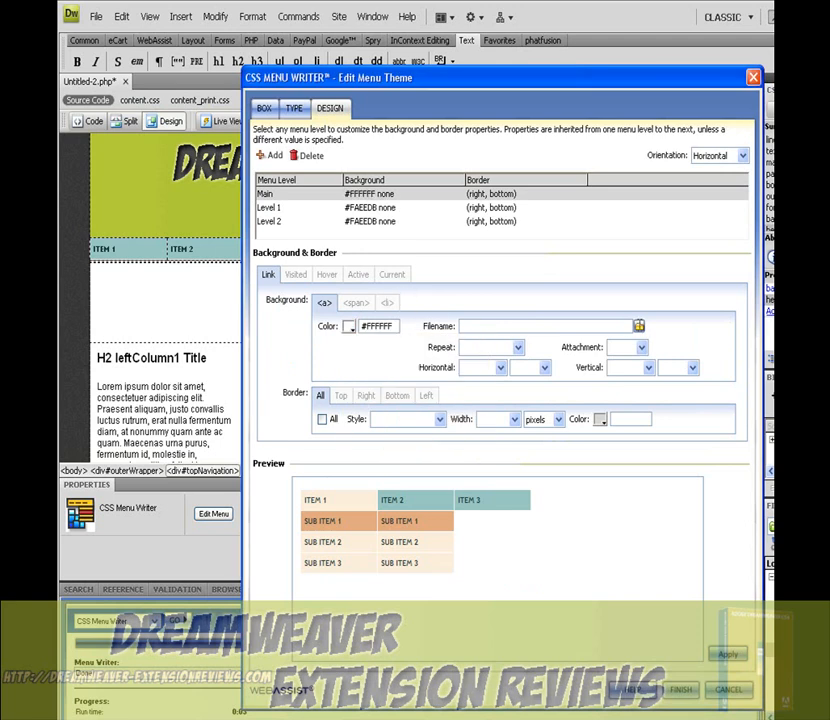
click(639, 326)
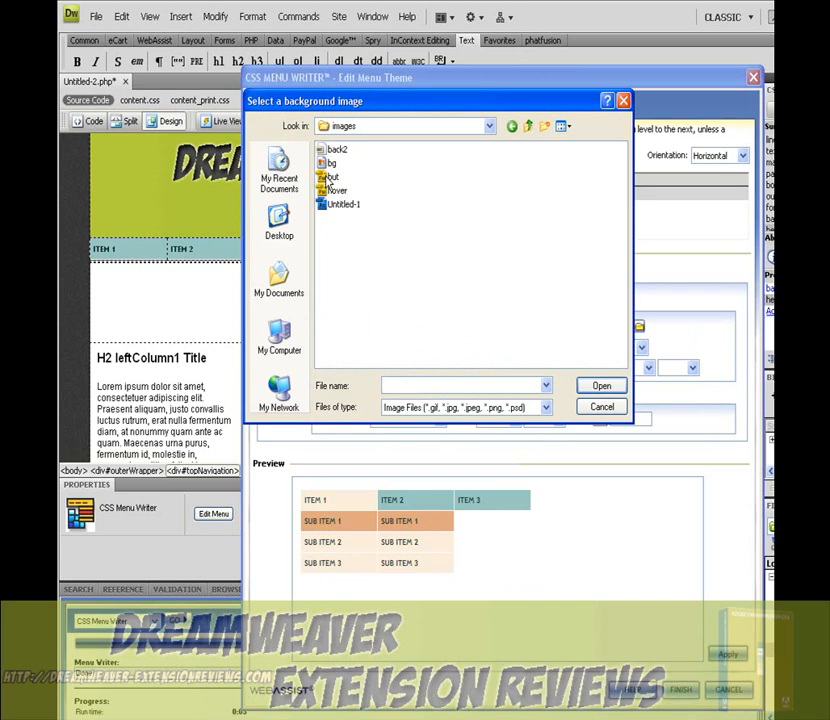
click(601, 385)
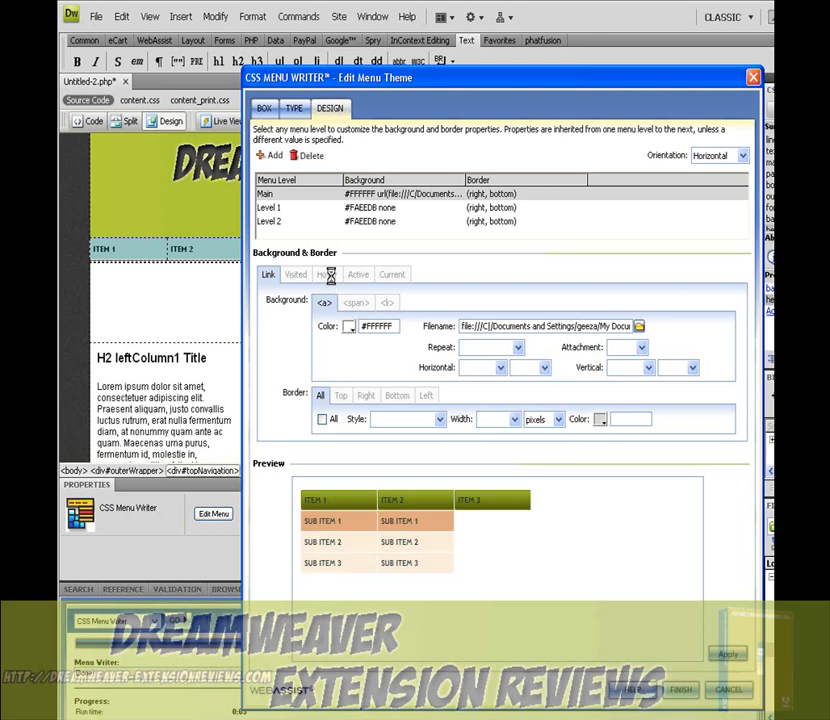
Set the main-level hover state's background image to the hover image from the images folder.
click(326, 274)
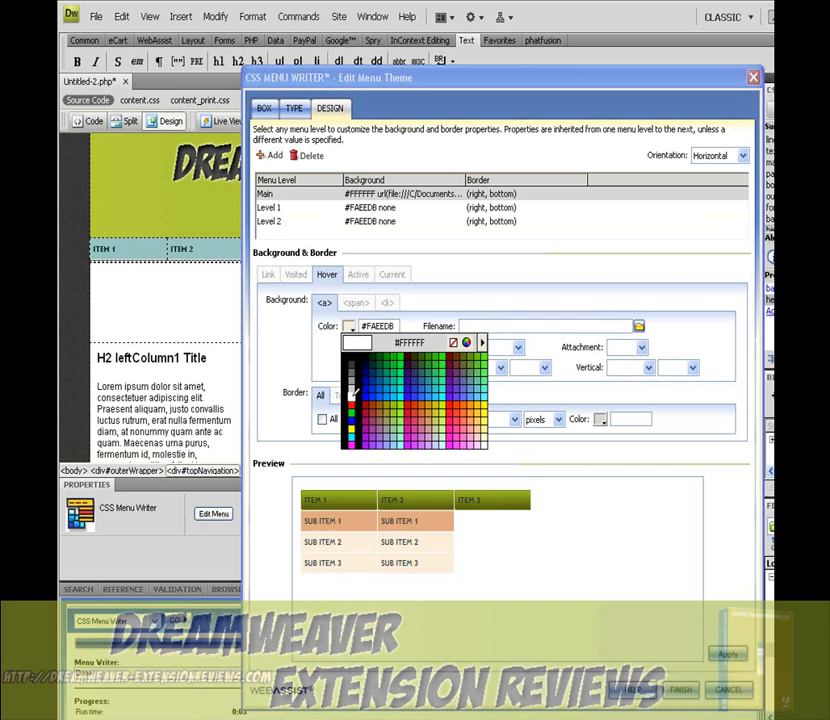
click(637, 325)
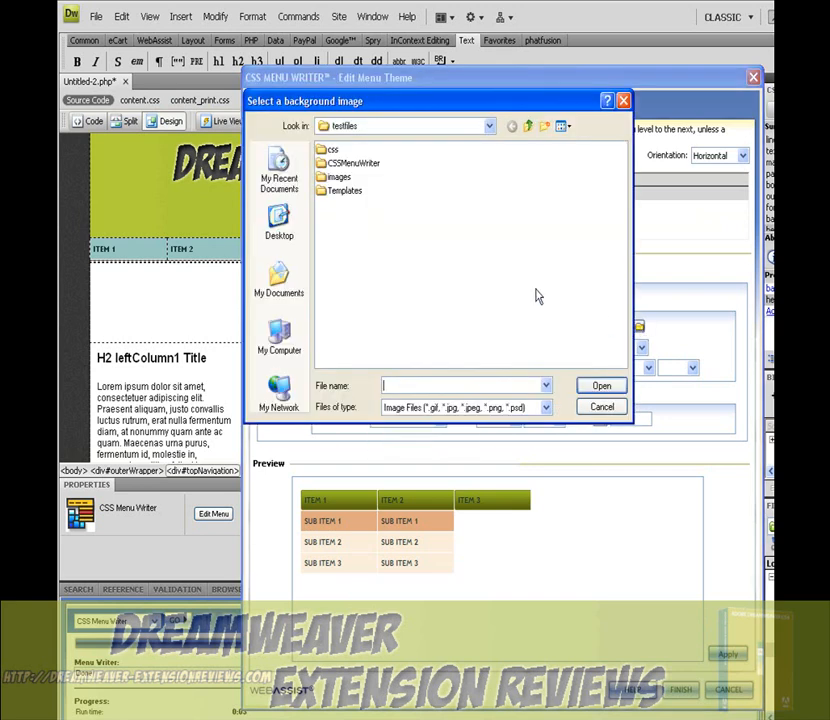
double_click(338, 177)
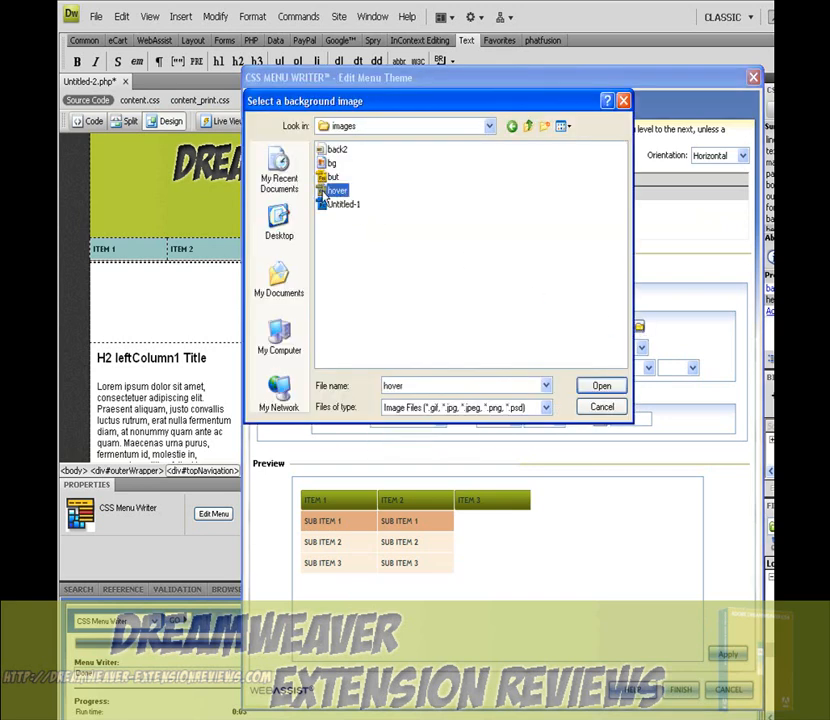
click(601, 385)
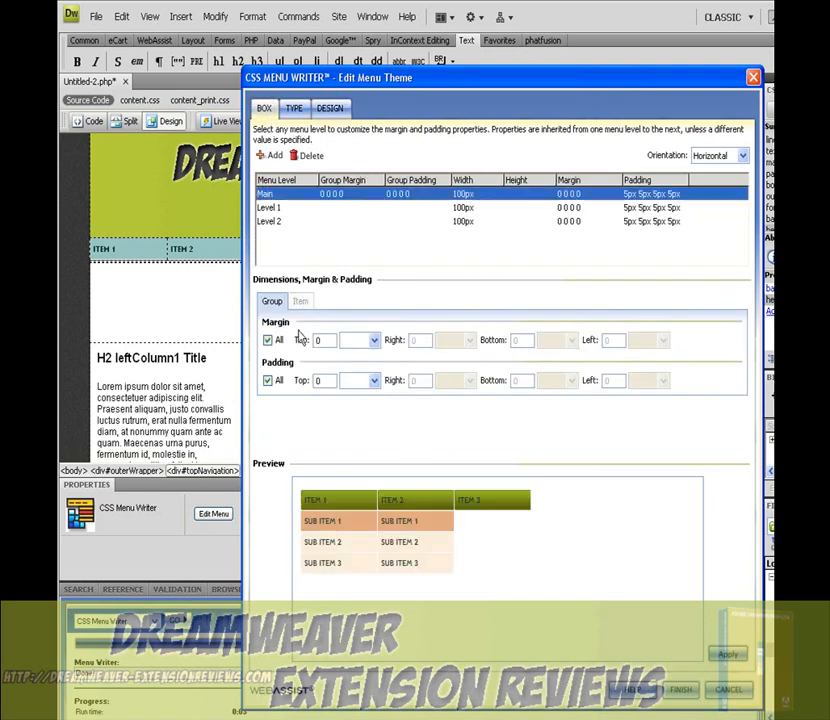
Set item width 140 for Main, Level 1 and Level 2, and Level 2 left margin 40.
click(300, 301)
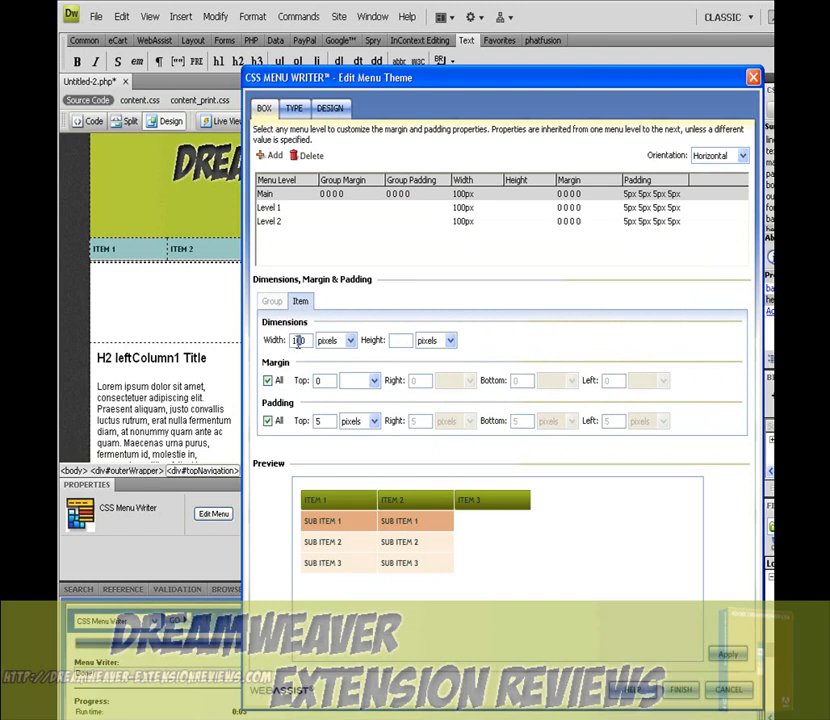
text(140)
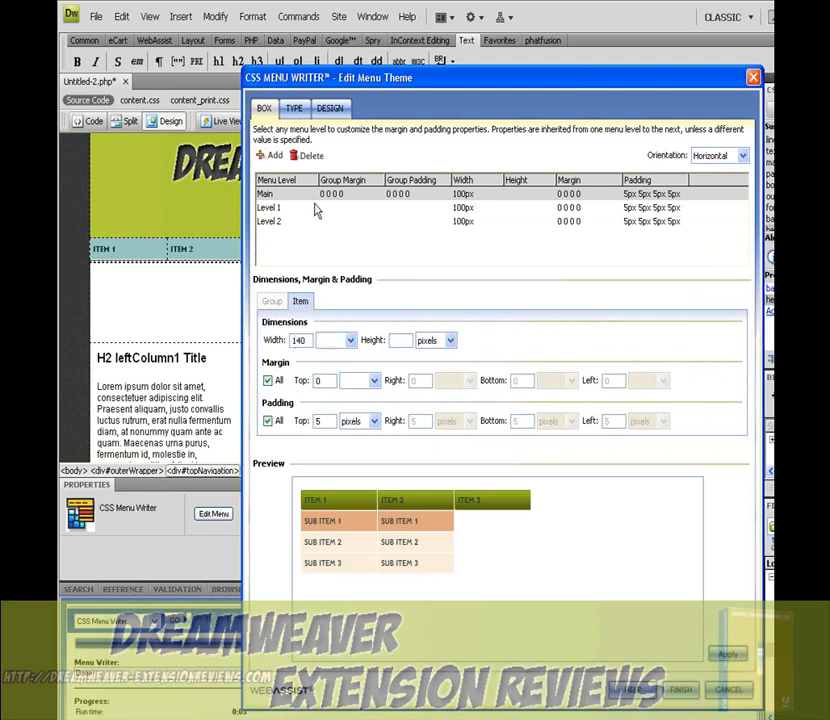
click(290, 207)
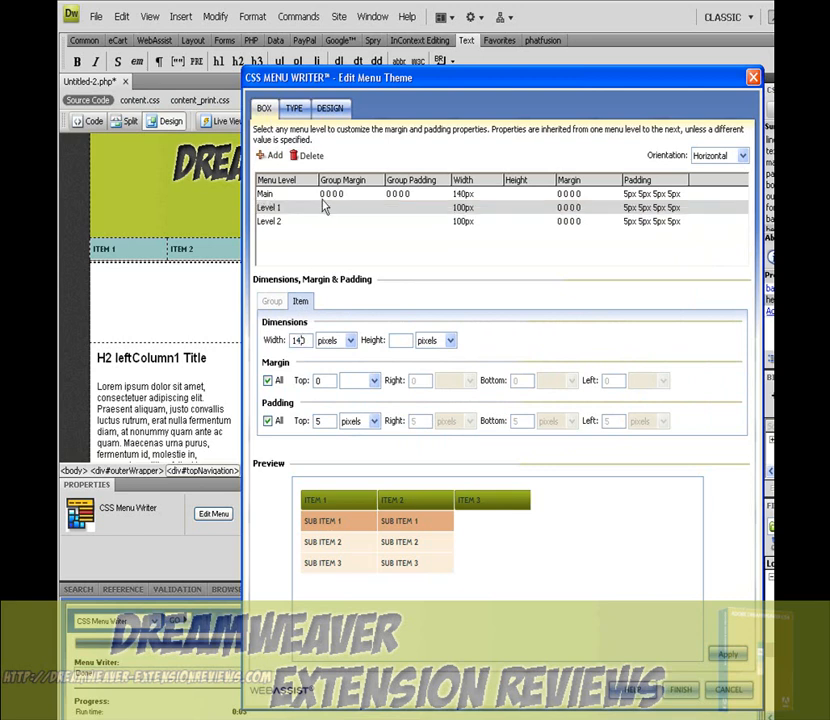
click(290, 221)
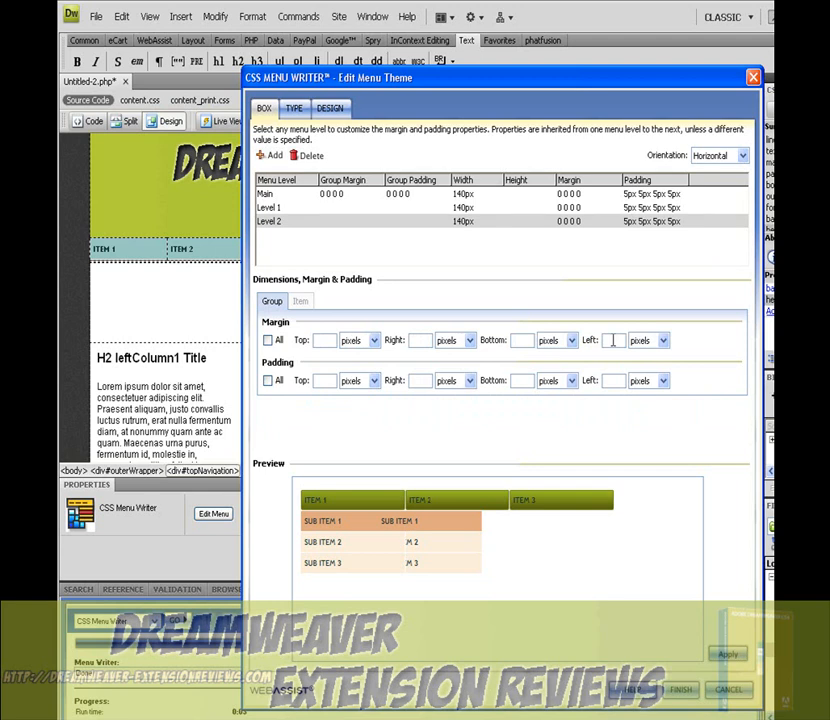
text(40)
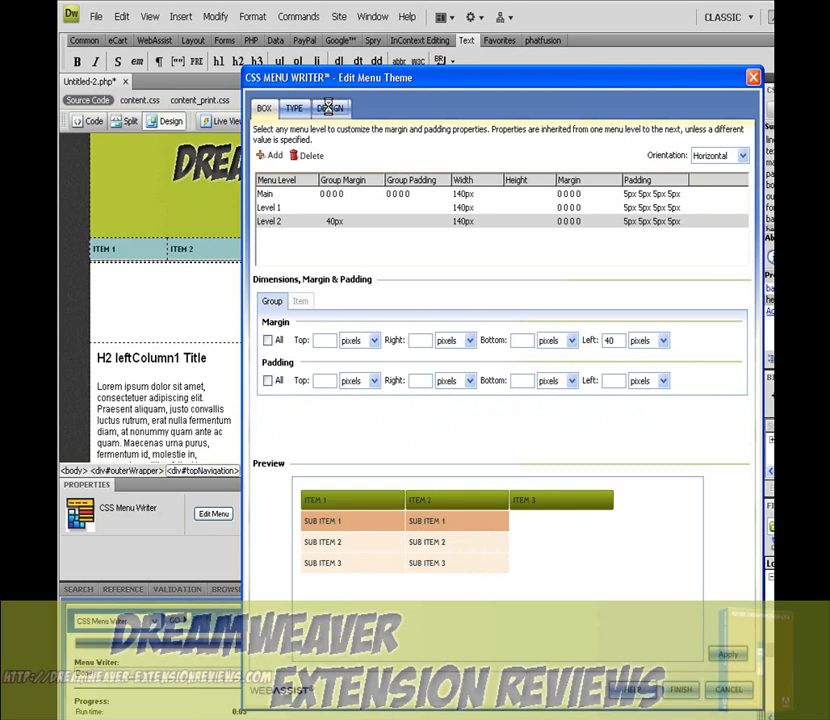
Set submenu link colour #8BA722 and hover colour #6A7B15 for Levels 1 and 2.
click(327, 108)
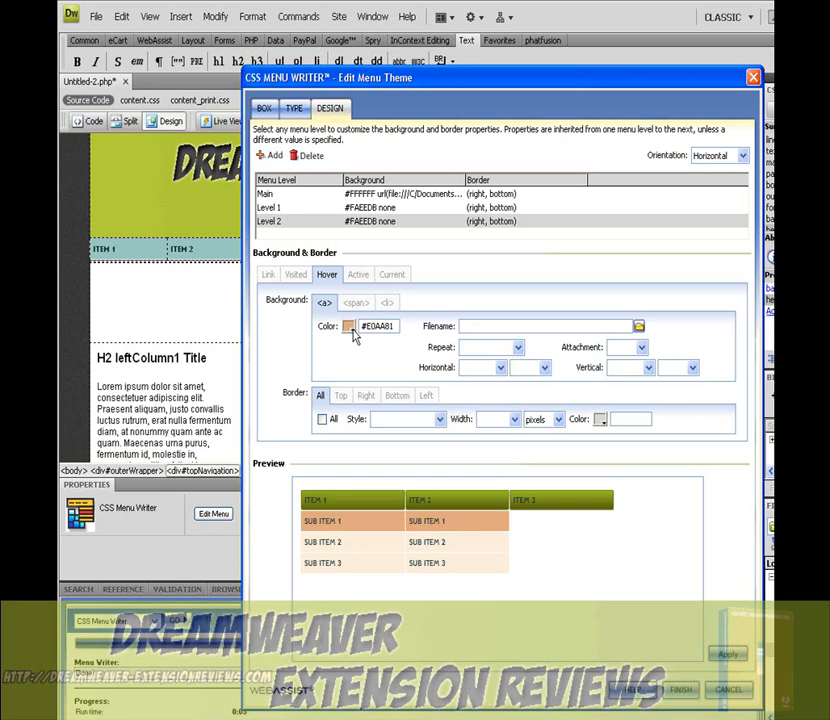
click(349, 325)
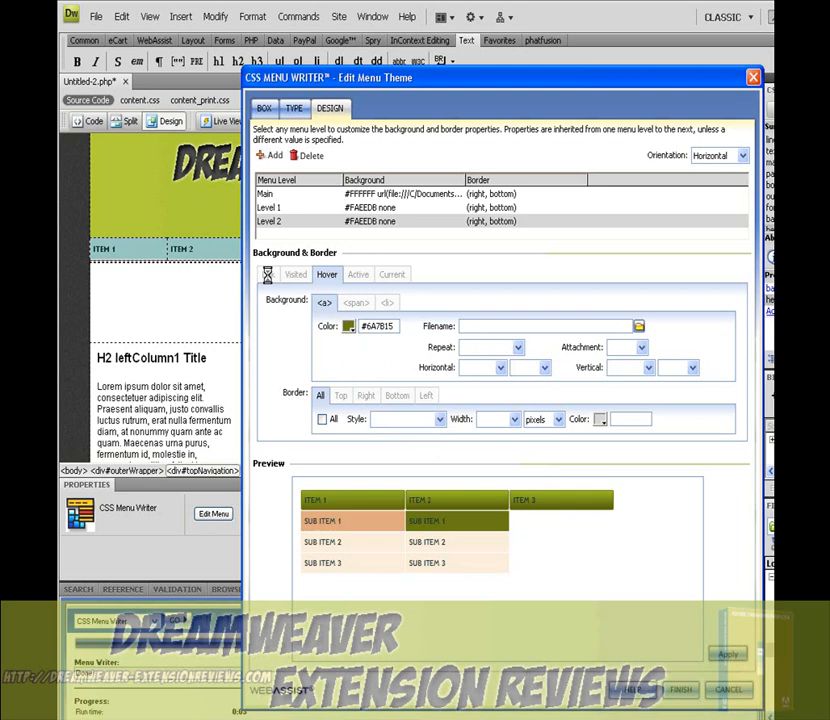
click(267, 274)
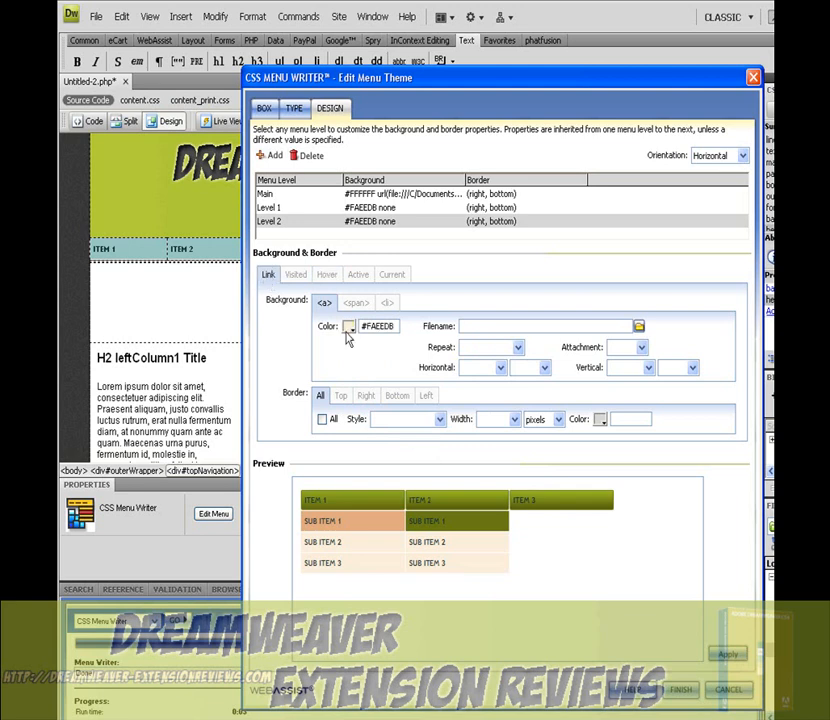
click(348, 326)
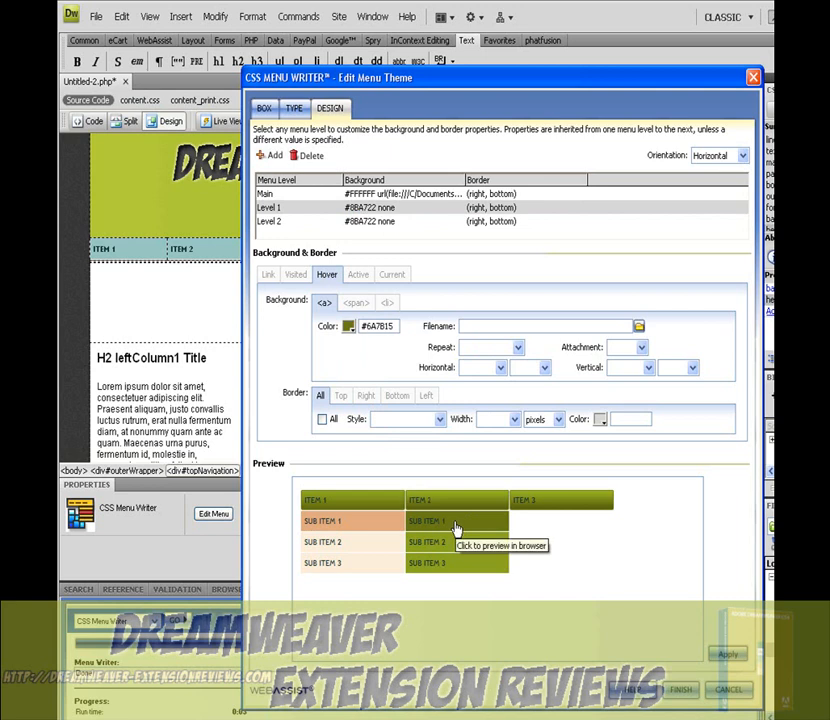
click(736, 655)
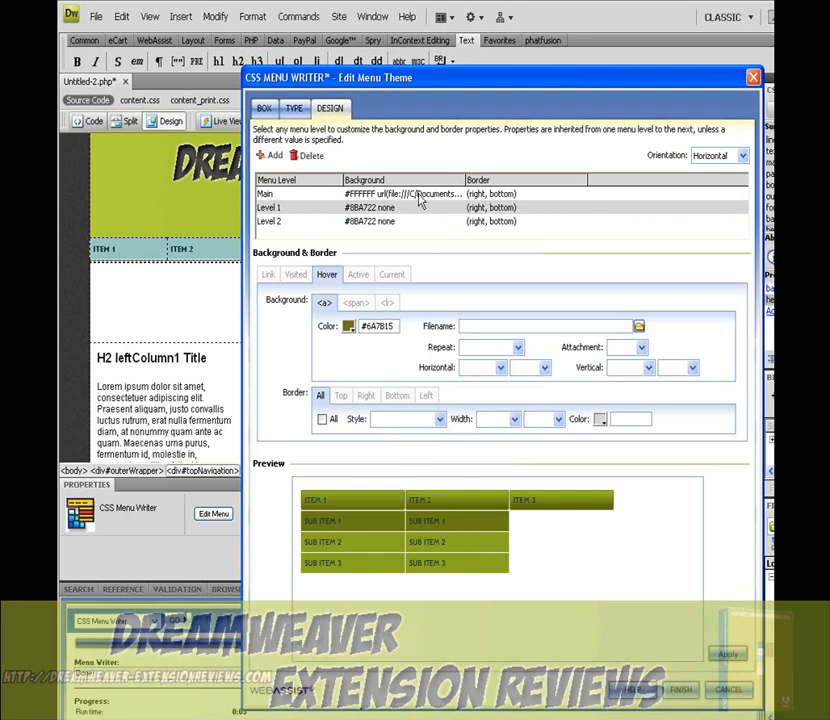
Set the main menu level to individual-side borders and edit the right border.
click(280, 193)
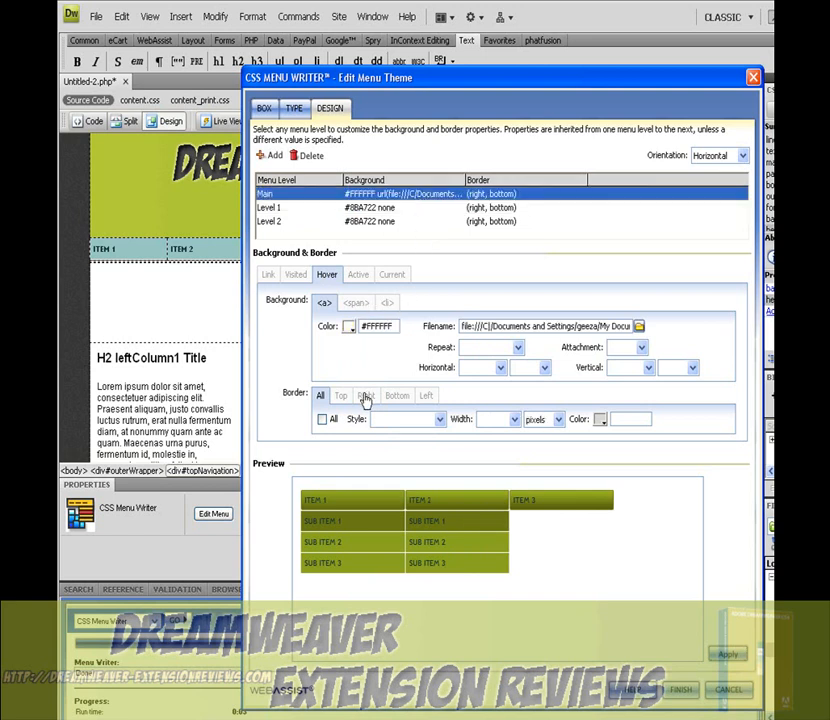
click(397, 395)
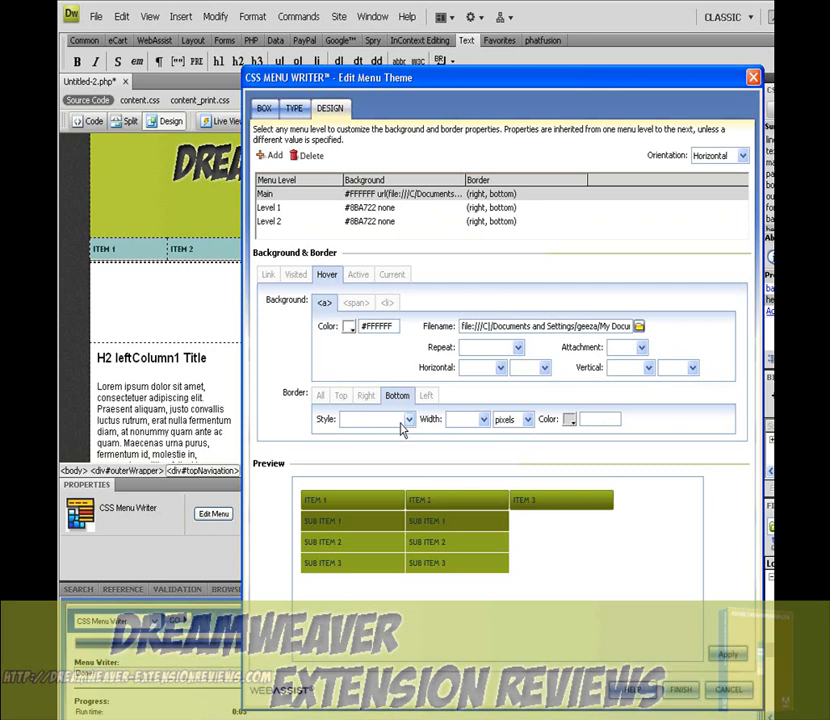
mouse_move(401, 427)
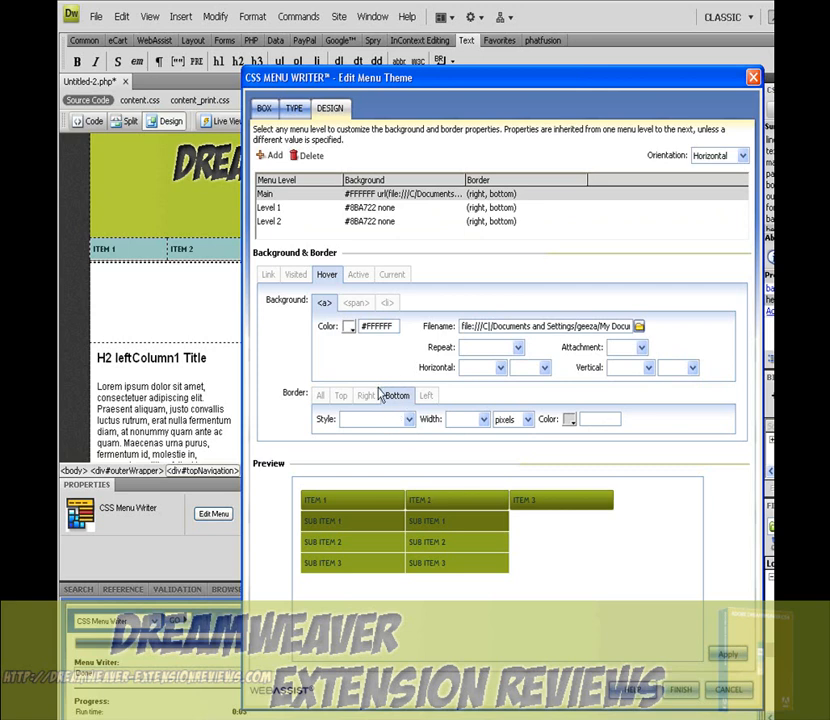
click(364, 395)
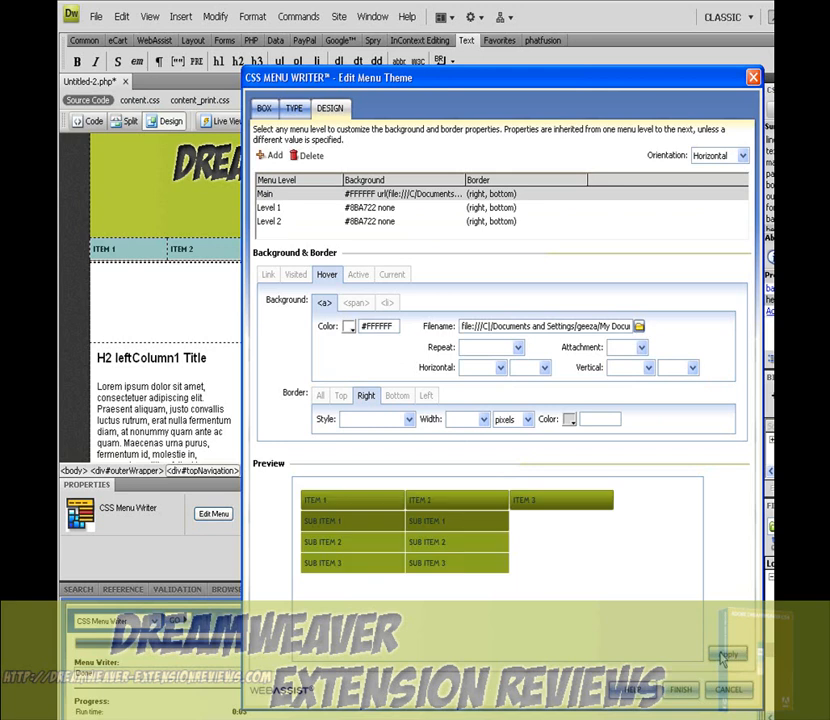
mouse_move(658, 622)
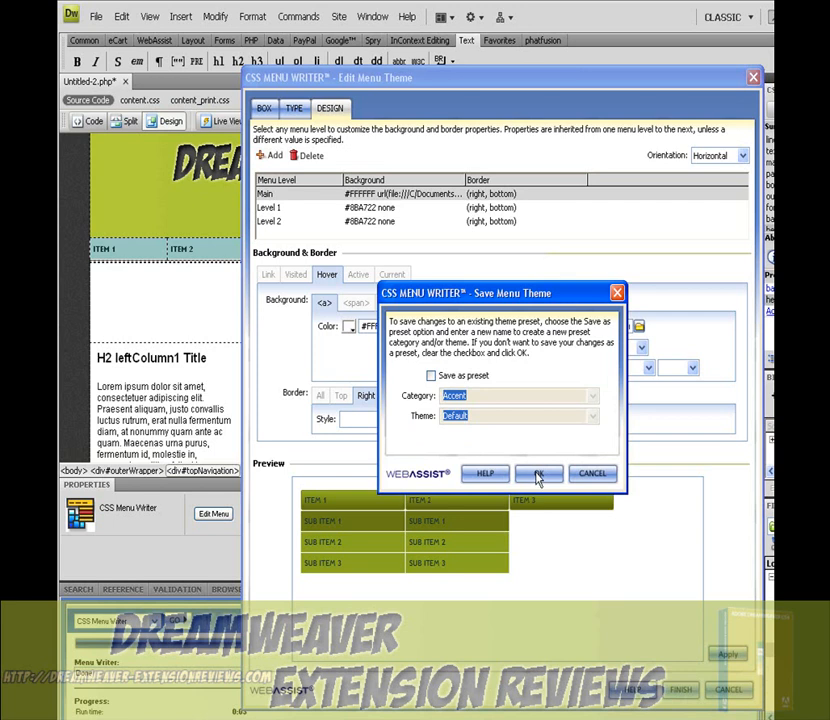
Save the menu theme without creating a preset.
click(536, 473)
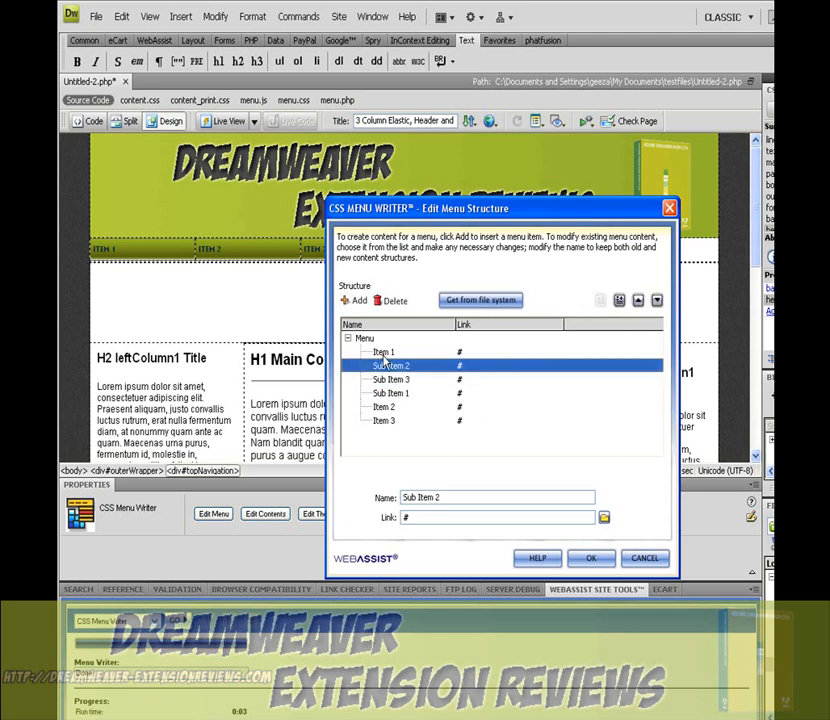
Rename the first two menu entries to 'home' and 'Tutorials'.
click(383, 351)
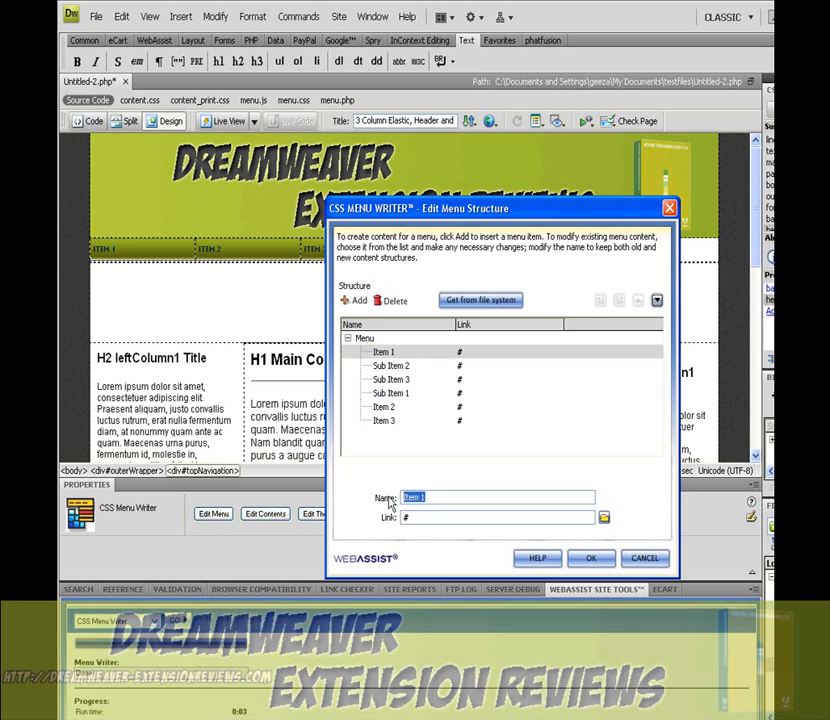
text(home)
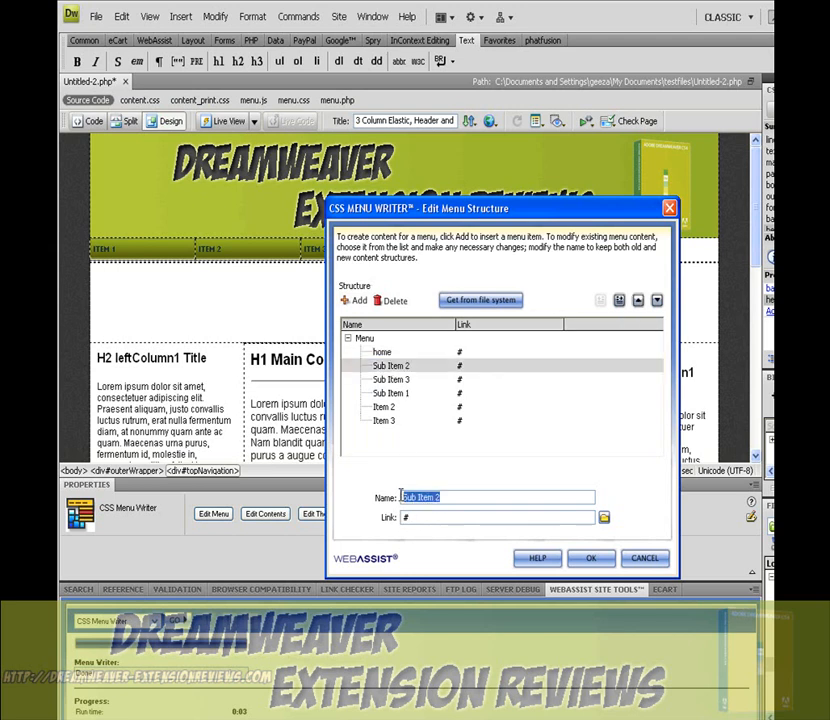
text(T)
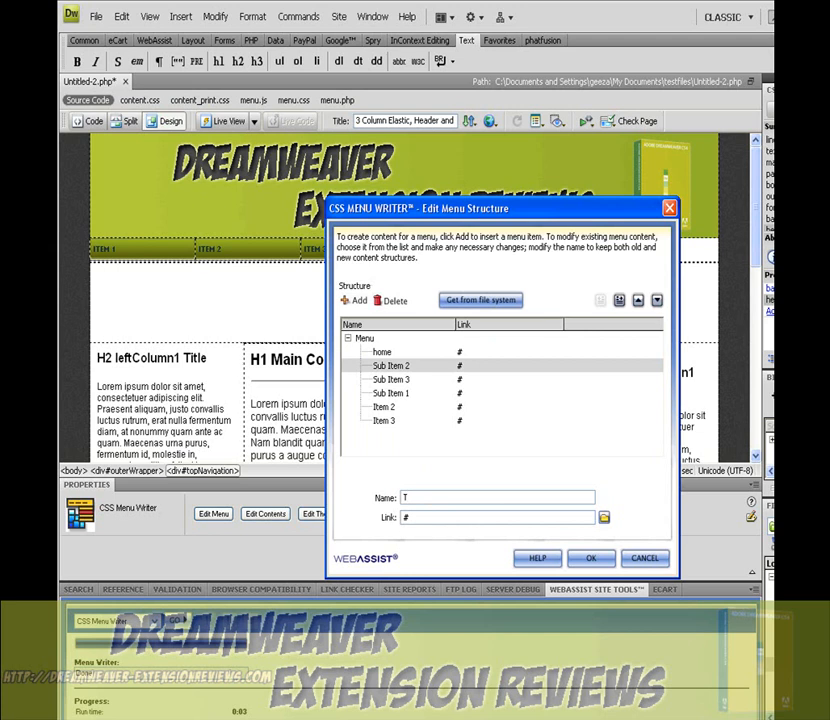
text(utori)
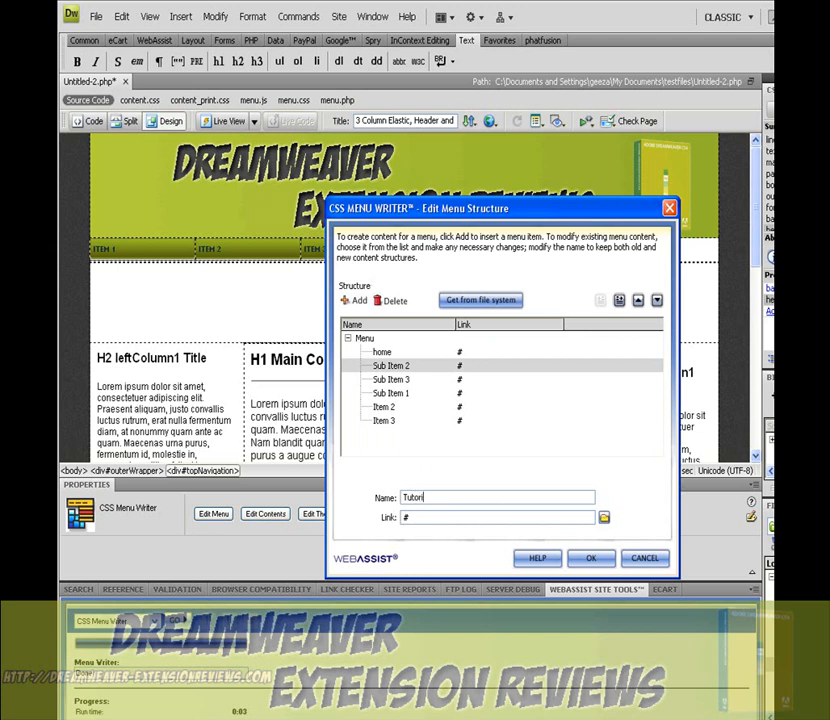
text(als)
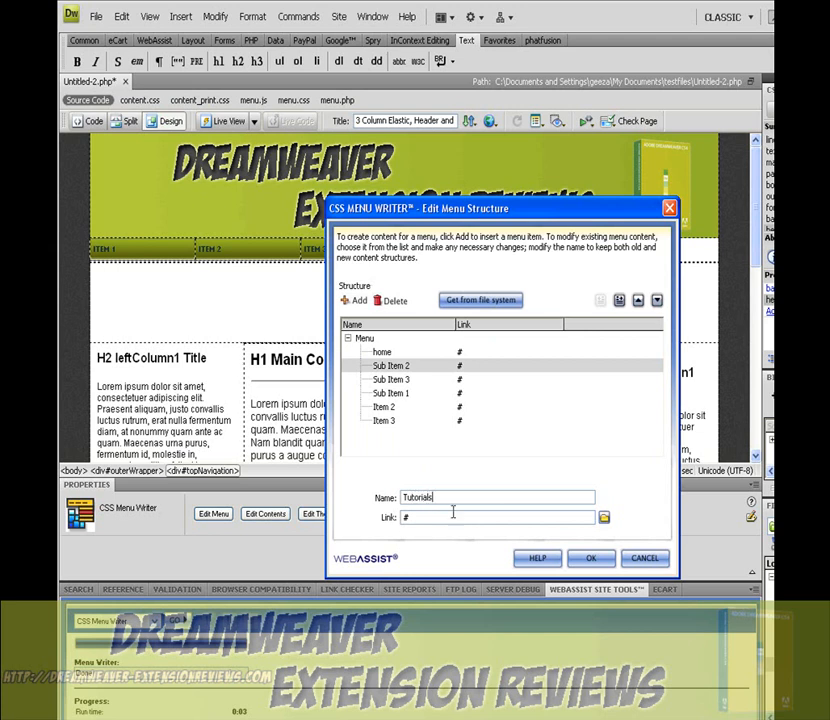
Rename the next sub-items to 'dreamweaver extensions' and 'flash extensions'.
click(393, 379)
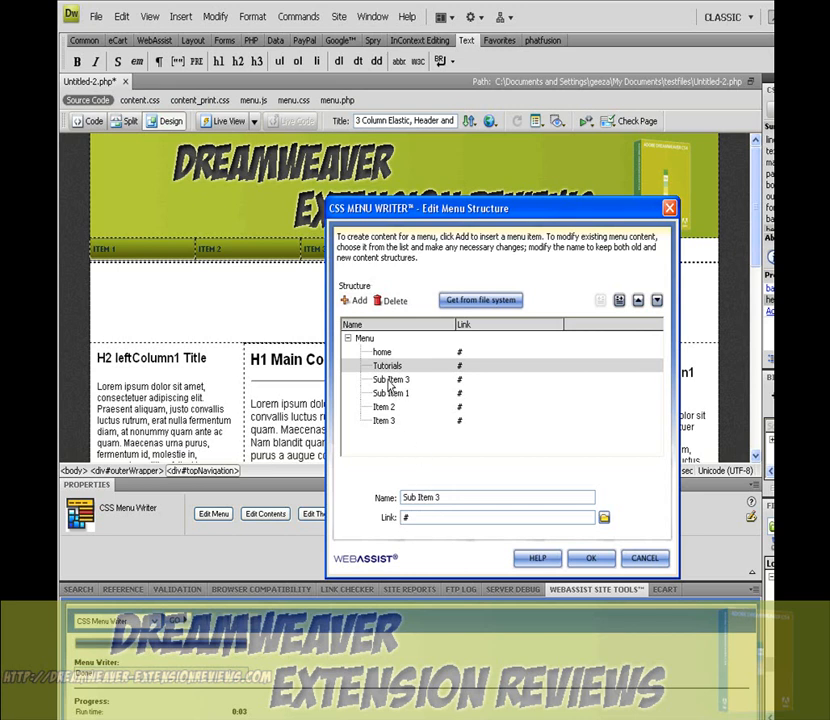
click(392, 379)
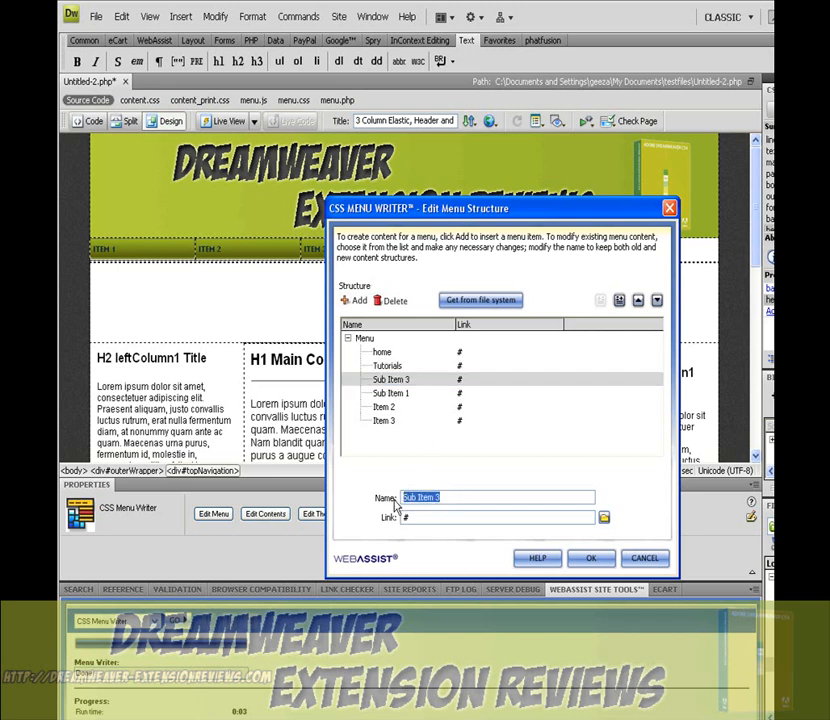
text(dreamwae)
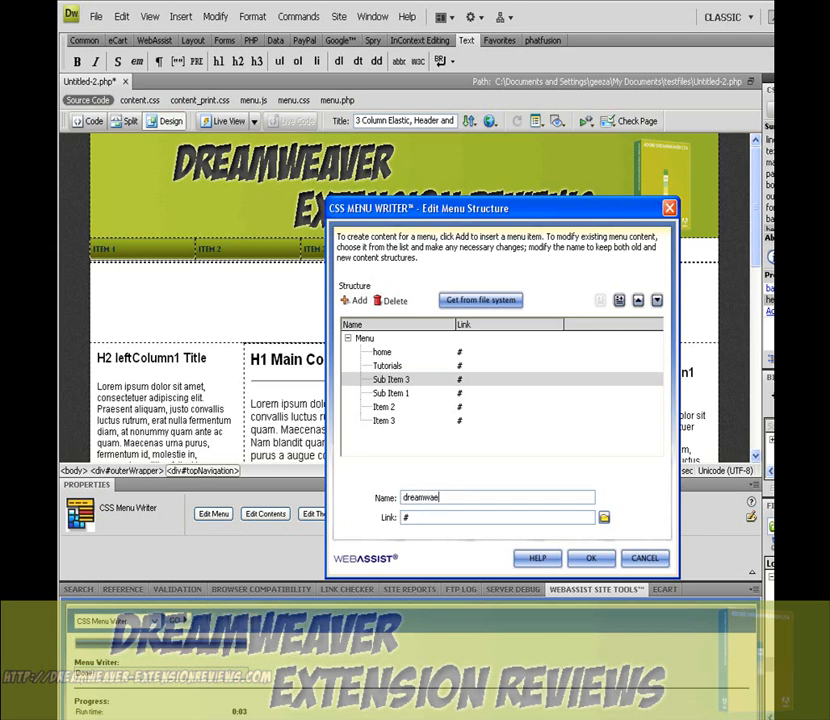
text(ver extensions)
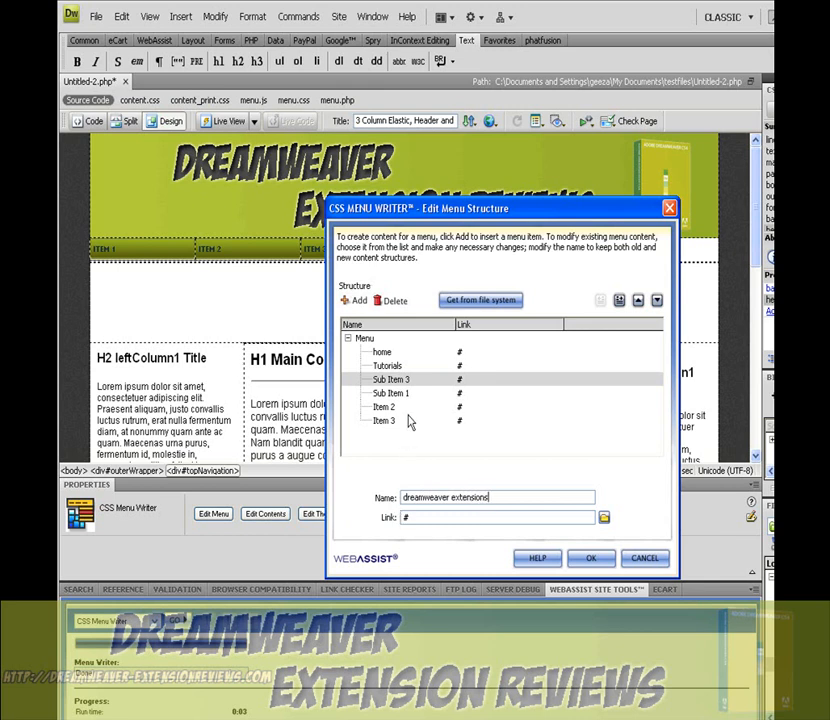
click(389, 393)
text(f)
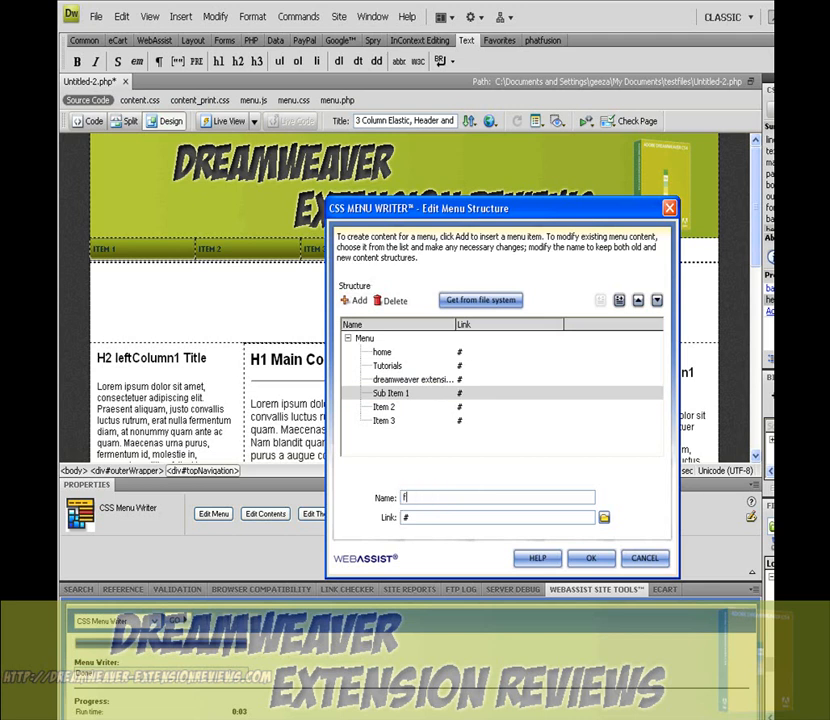
text(lash extensions)
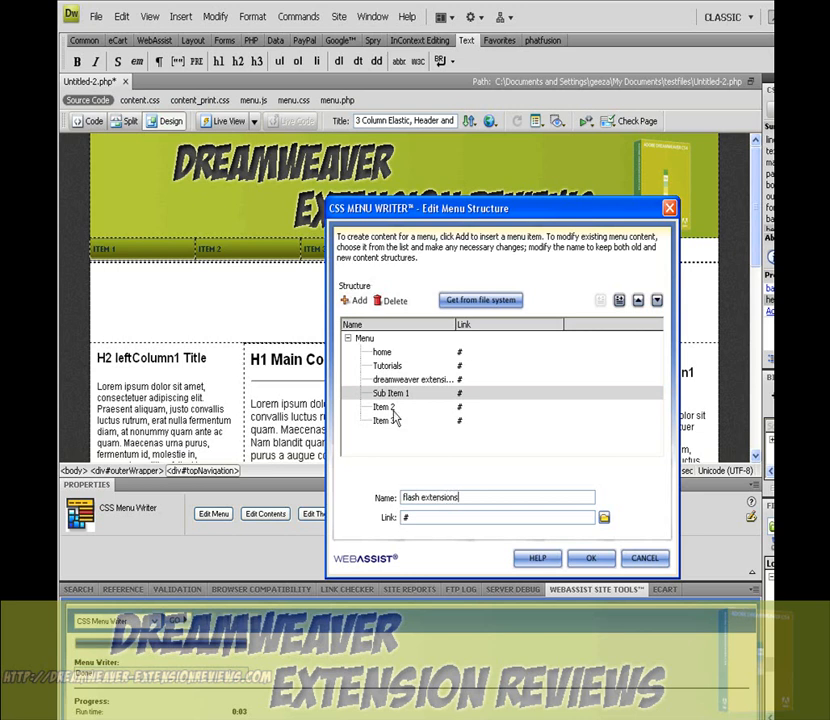
Rename the remaining entries to 'templates' and 'Contact us'.
click(384, 406)
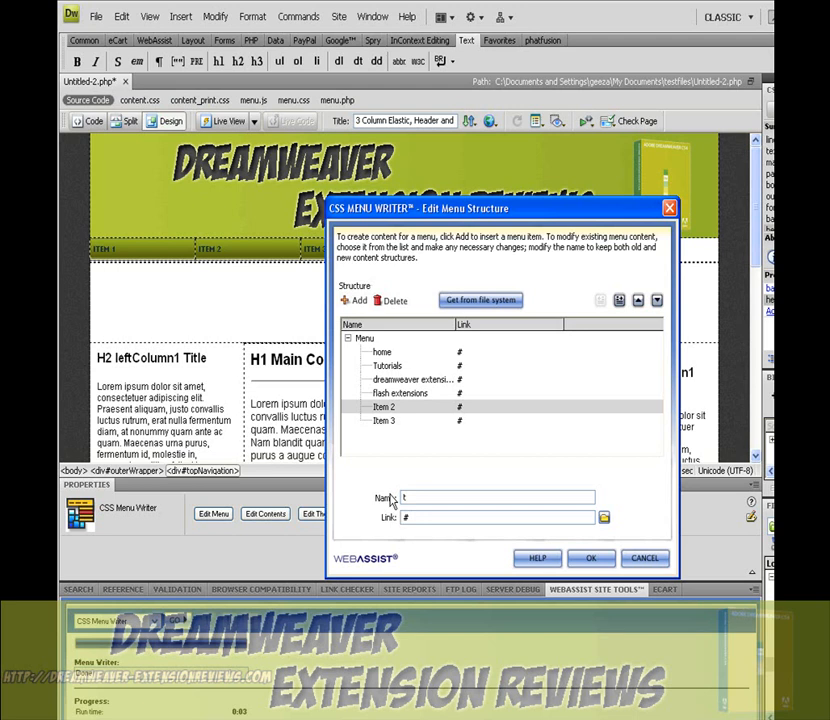
text(templa)
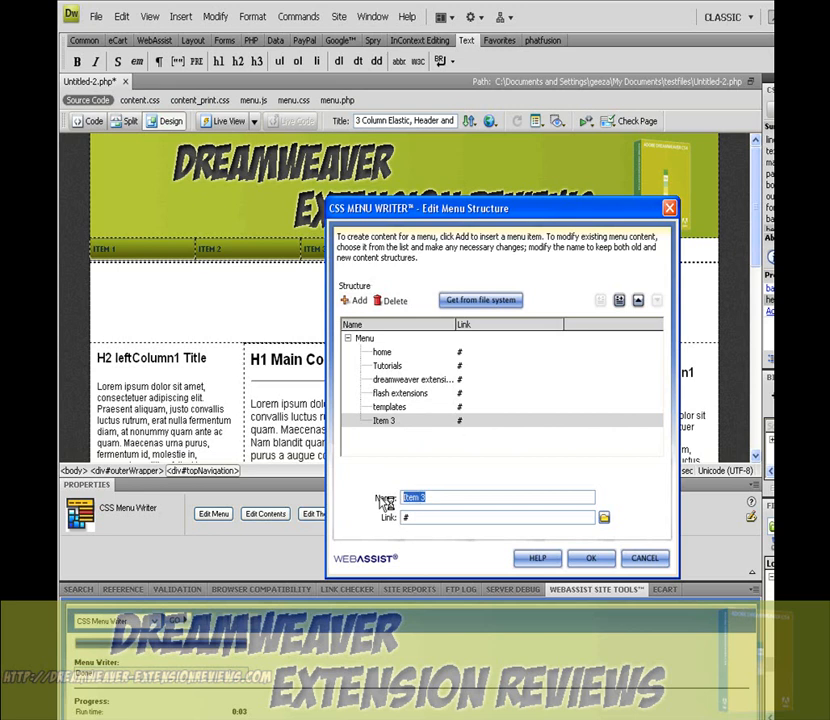
text(Contact us)
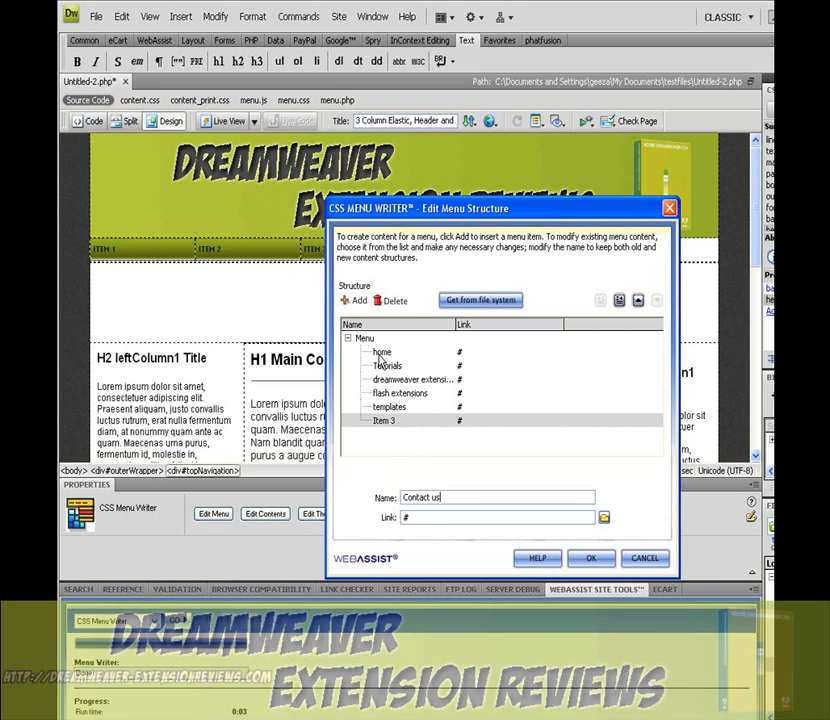
click(386, 366)
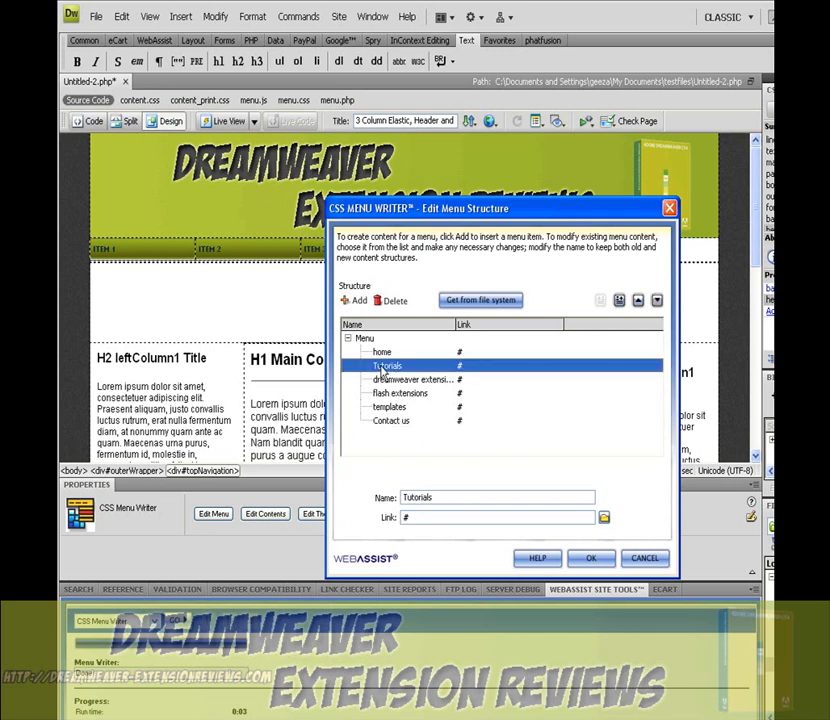
Add two static links under Tutorials, named 'Dreamweaver Tutorials' and 'Photoshop tutorials'.
click(349, 301)
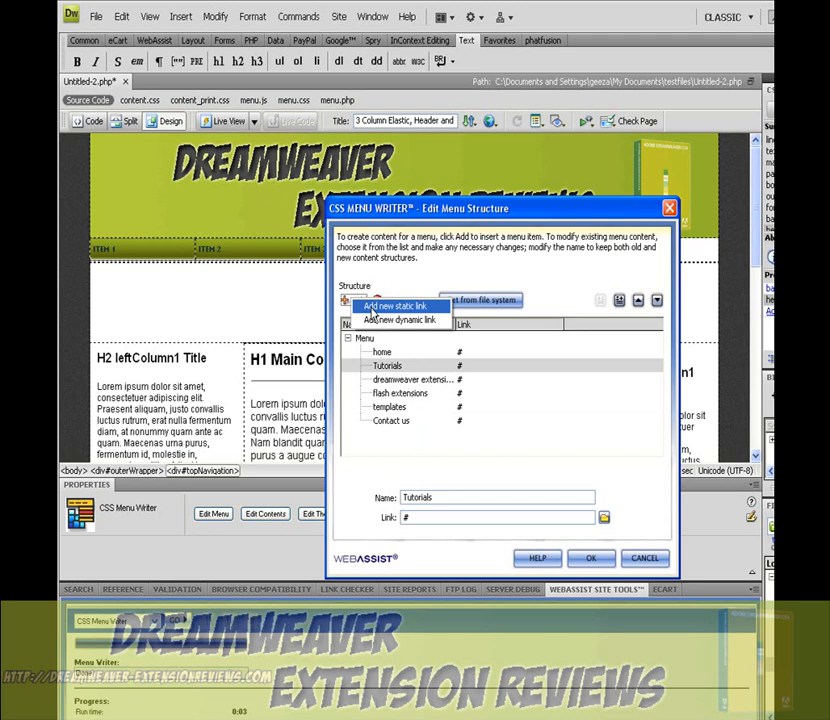
click(390, 305)
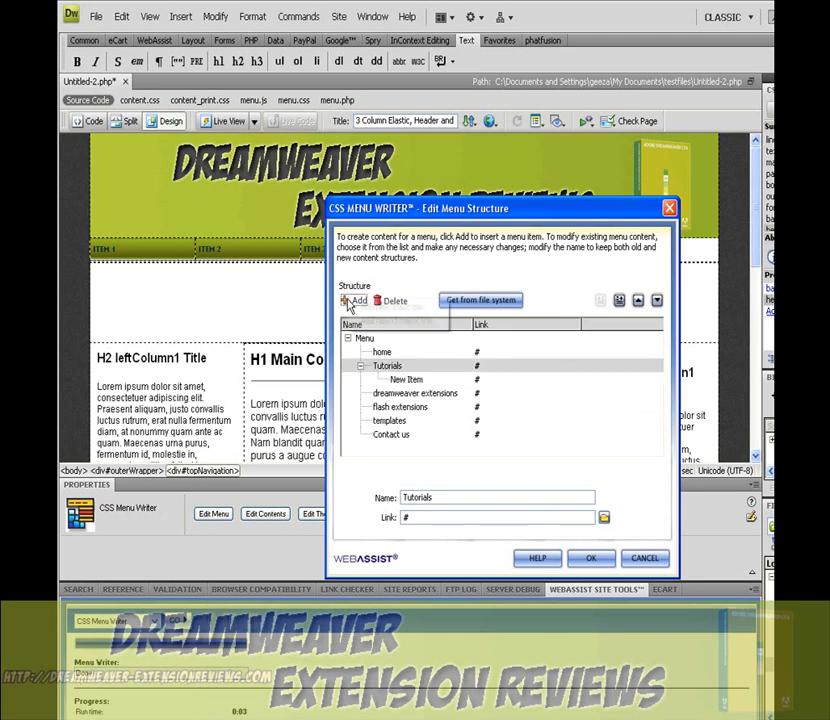
click(352, 300)
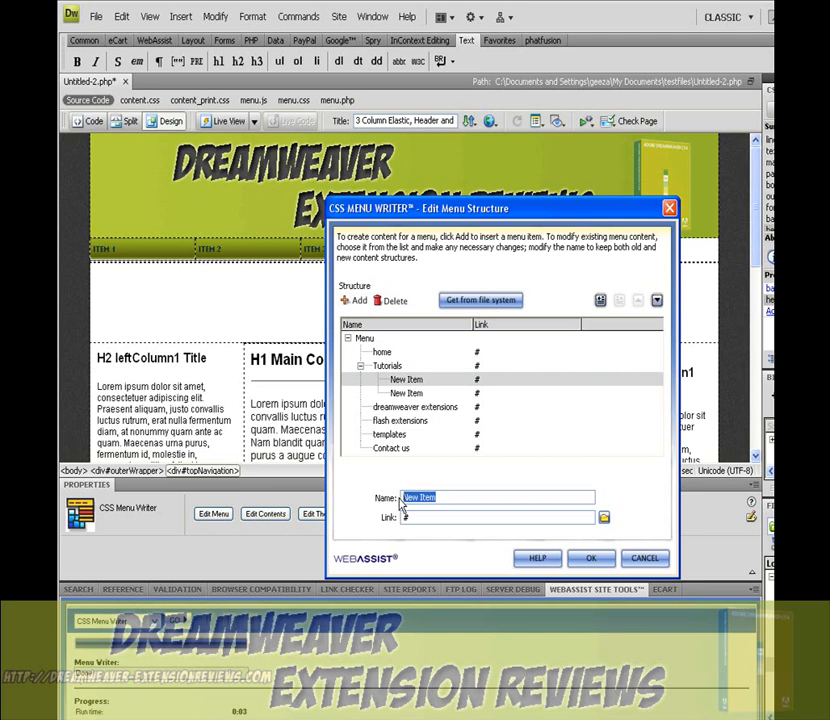
text(P)
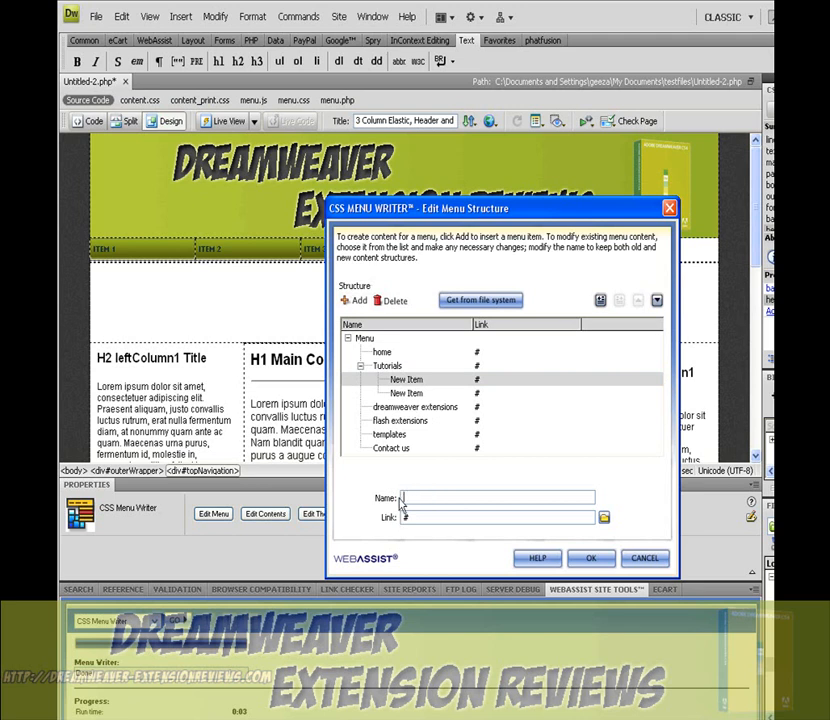
text(Area)
text(Dreamw)
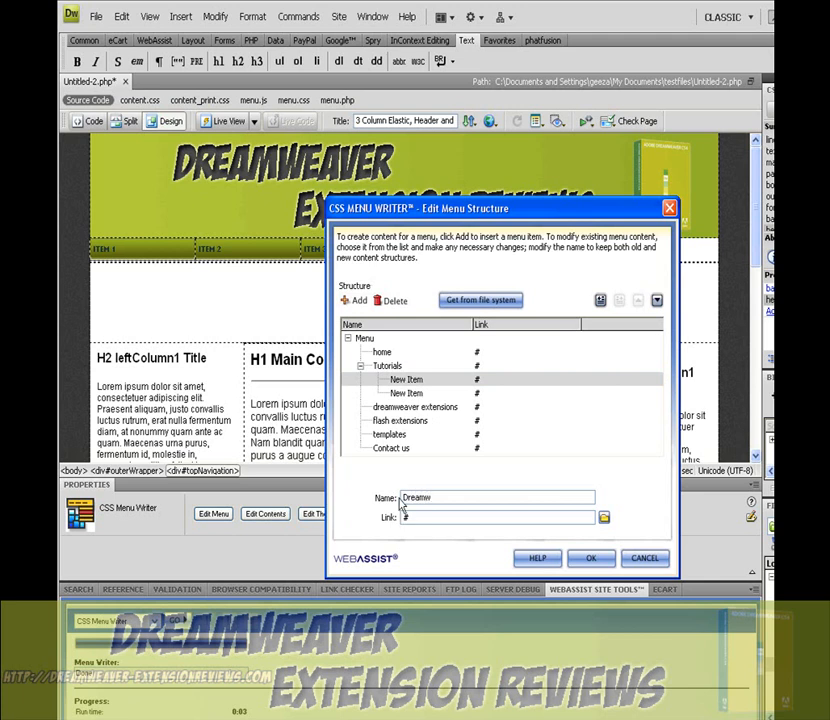
text(eav)
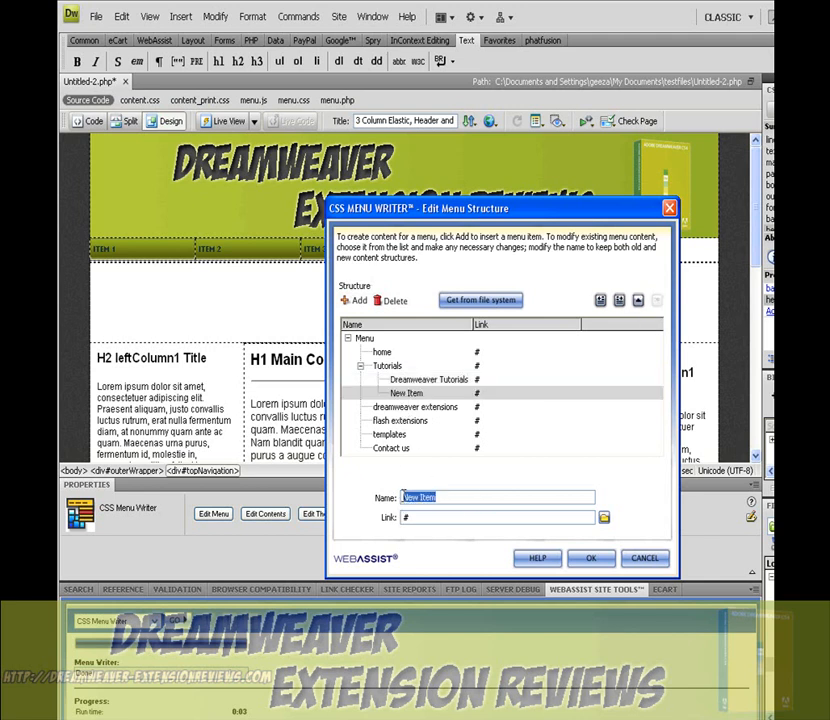
text(Photoshop tutorials)
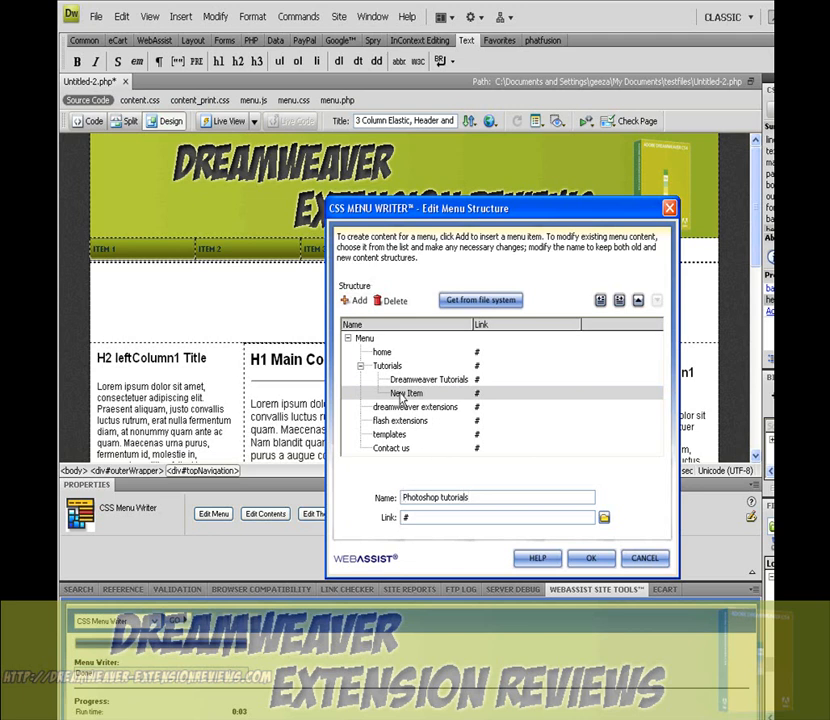
click(406, 393)
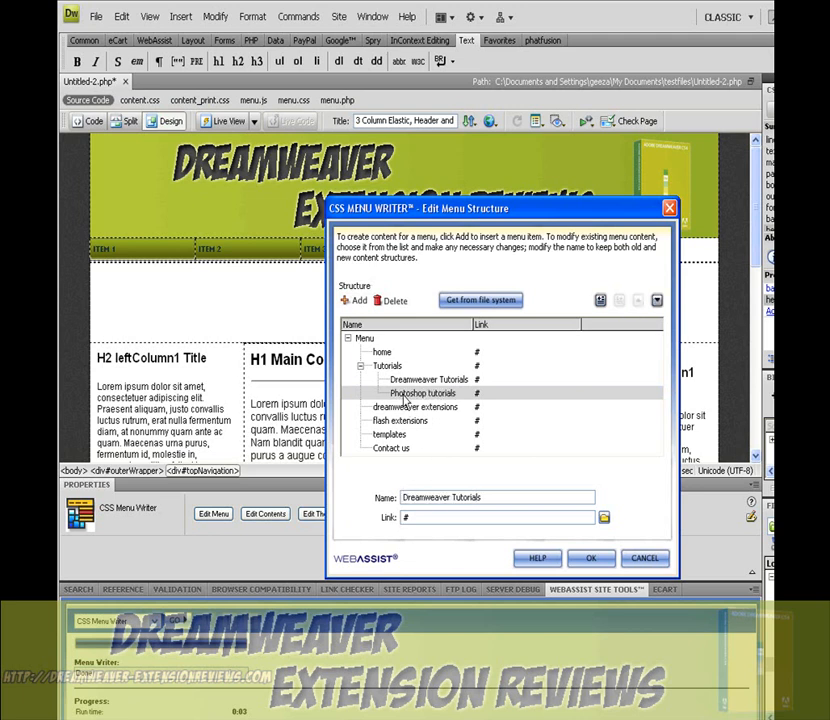
click(351, 301)
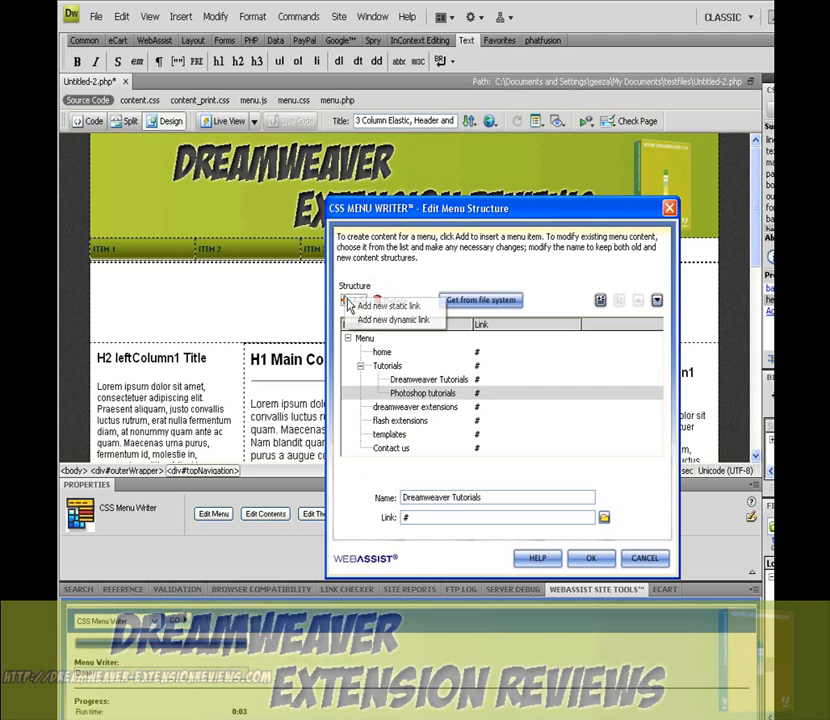
Add an 'Easy button' static link nested under Photoshop tutorials.
click(380, 305)
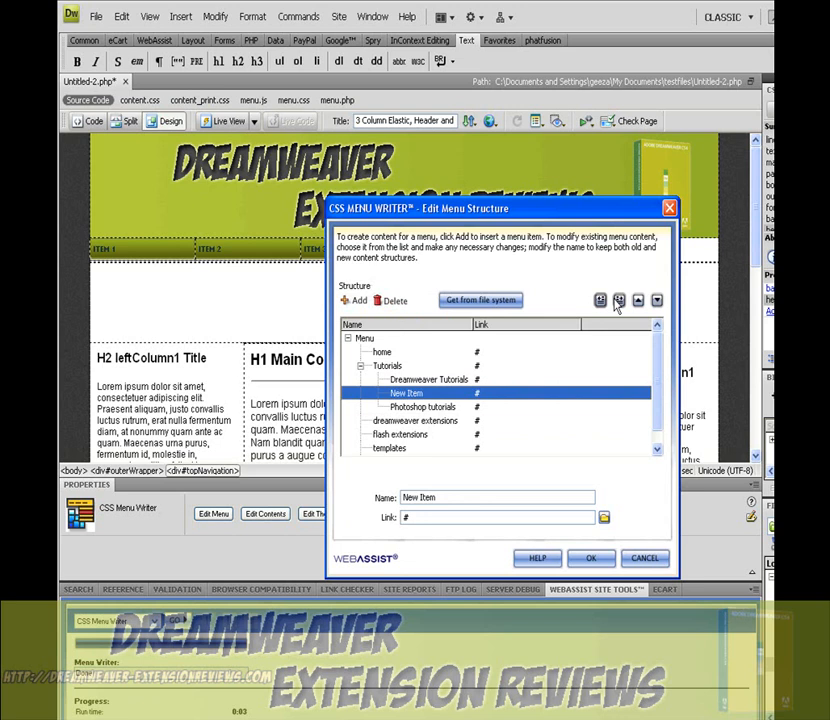
click(635, 301)
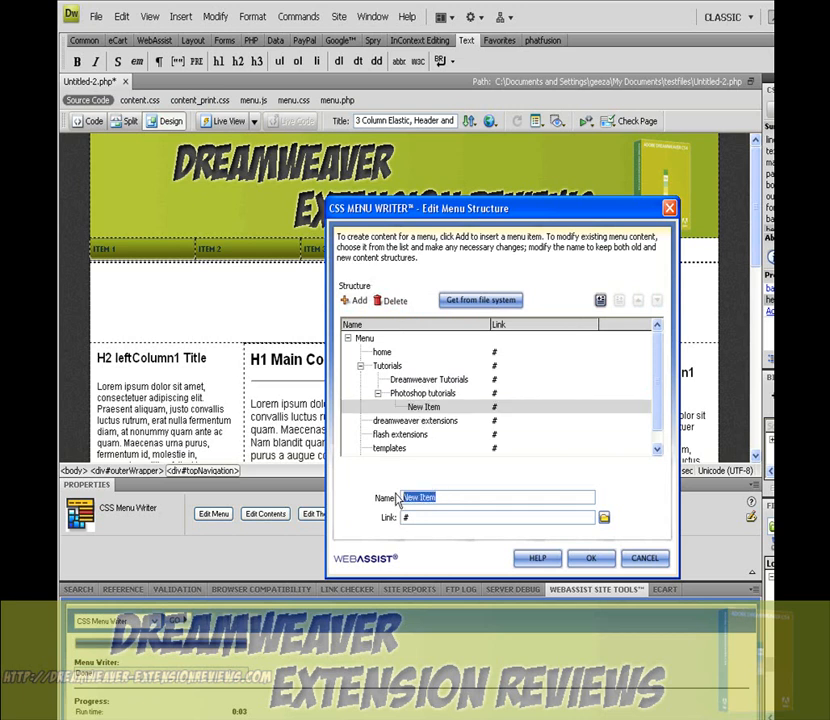
text(Easy b)
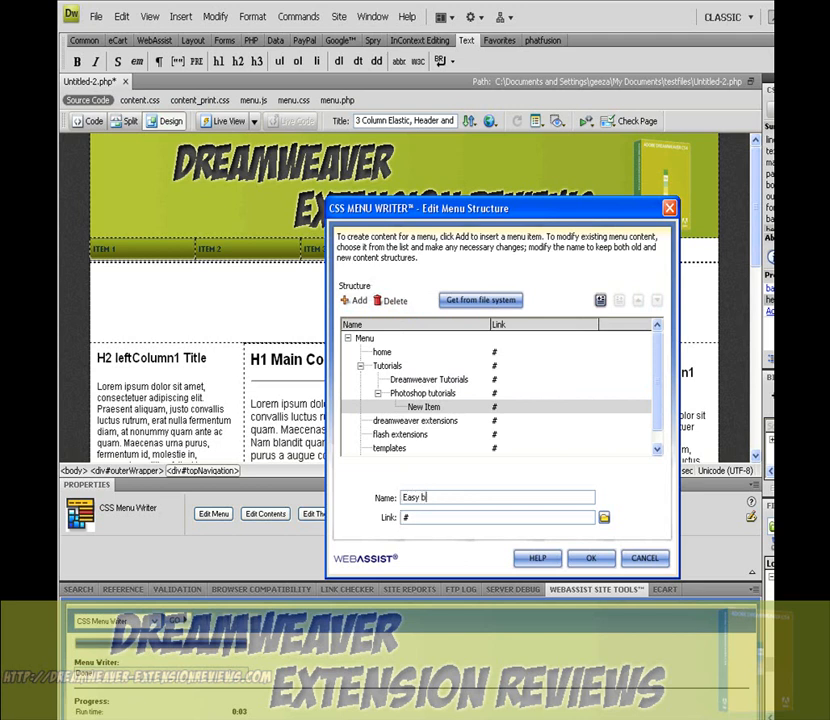
text(utton)
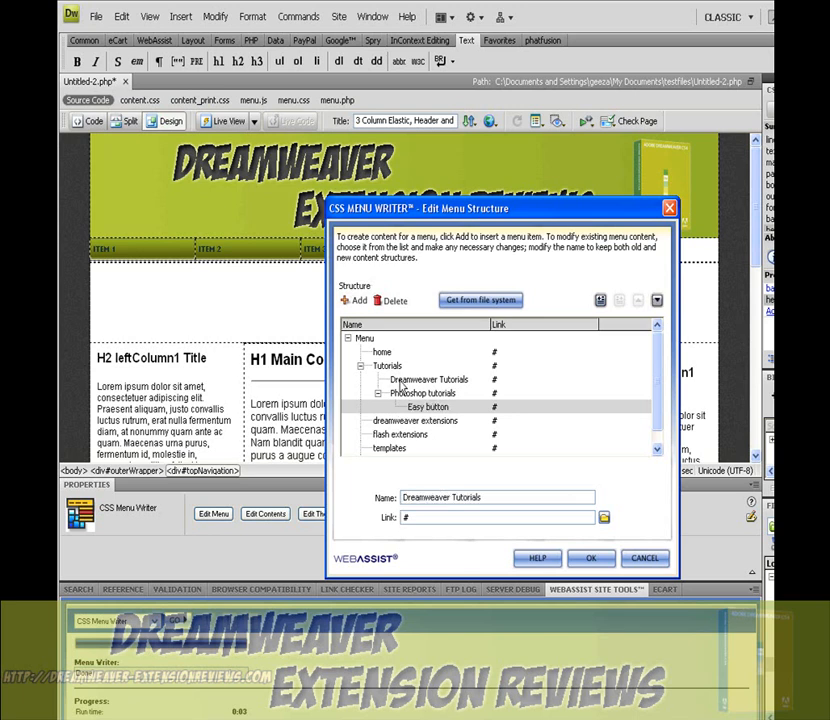
Add a 'make template' static link under Dreamweaver Tutorials.
click(350, 300)
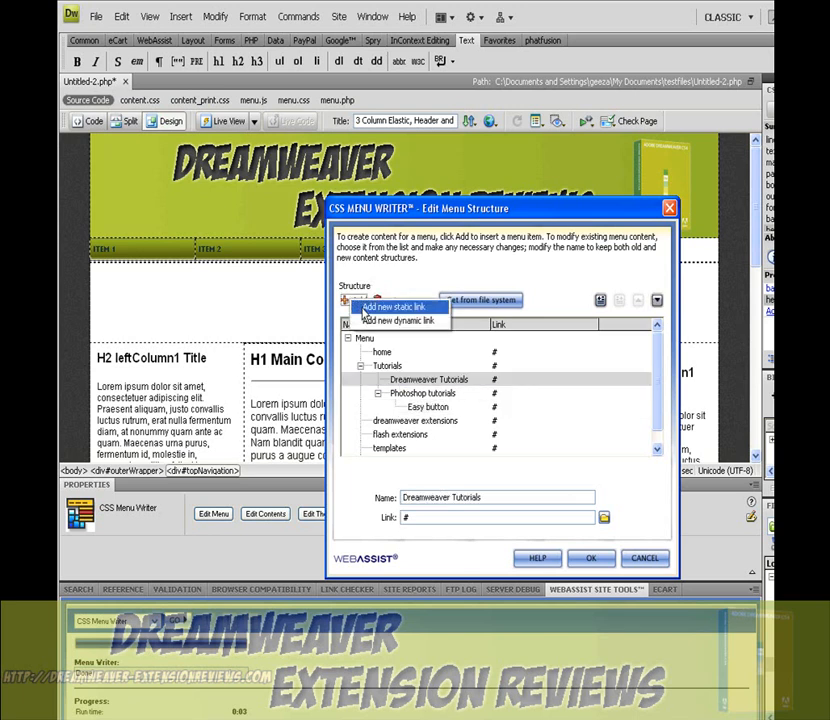
click(390, 307)
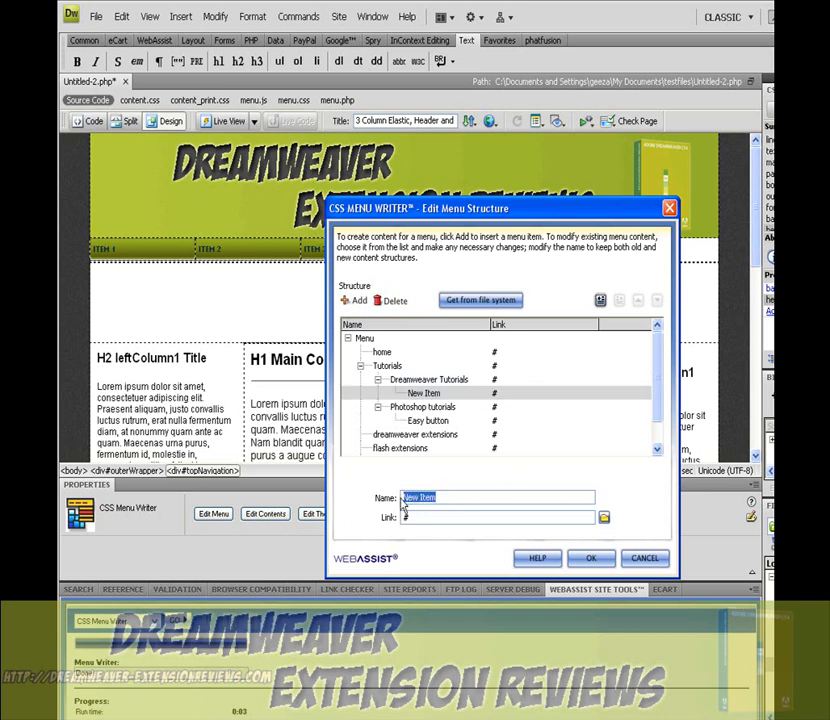
text(make)
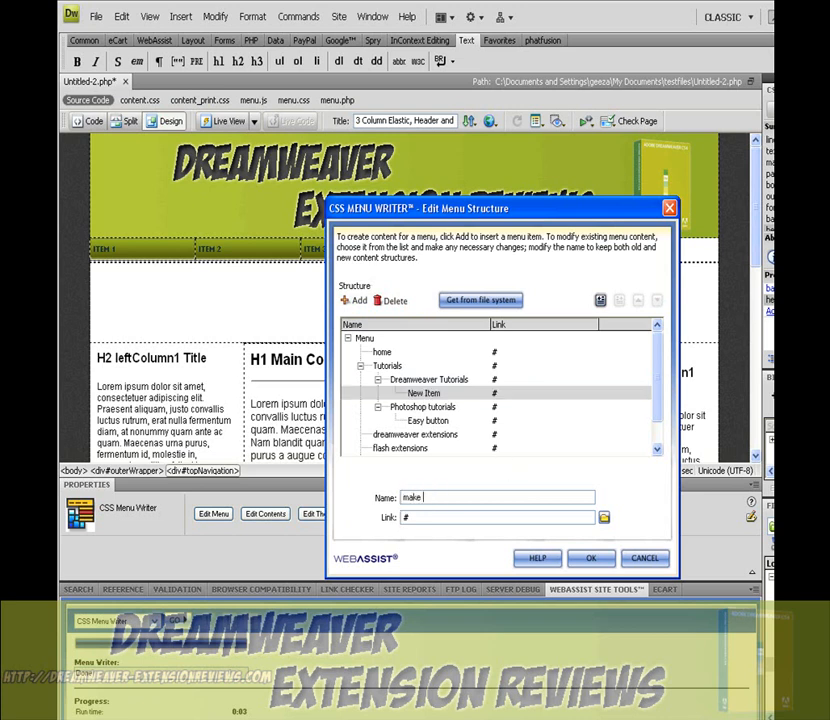
text(template)
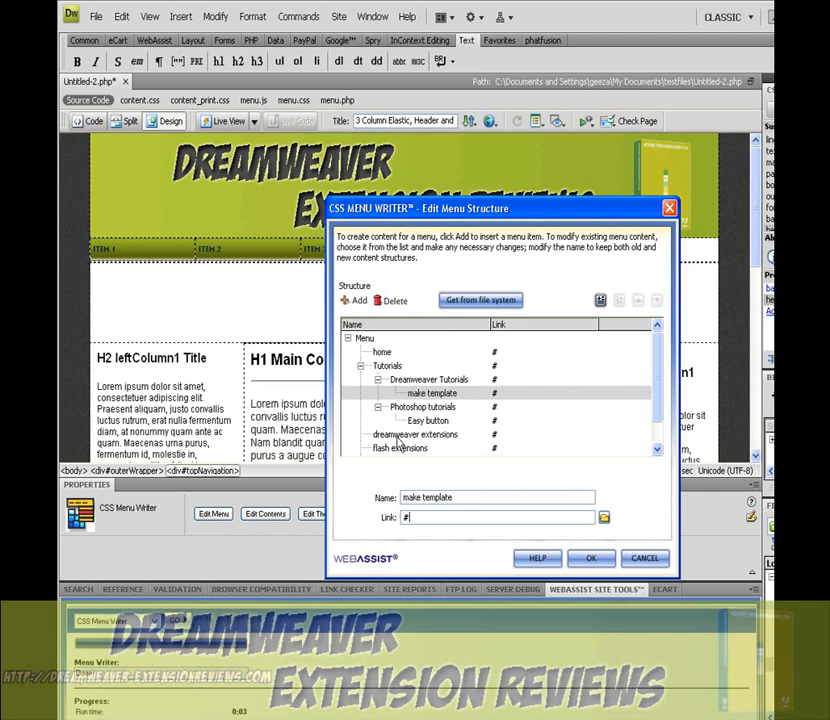
click(430, 379)
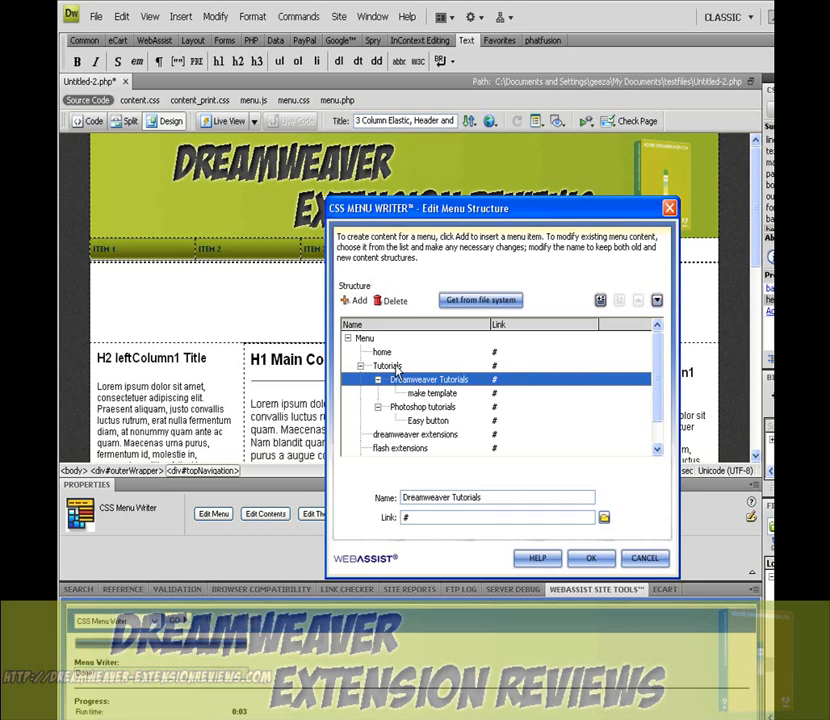
Accept the menu structure and save its content as the preset 'testfiles'.
click(604, 518)
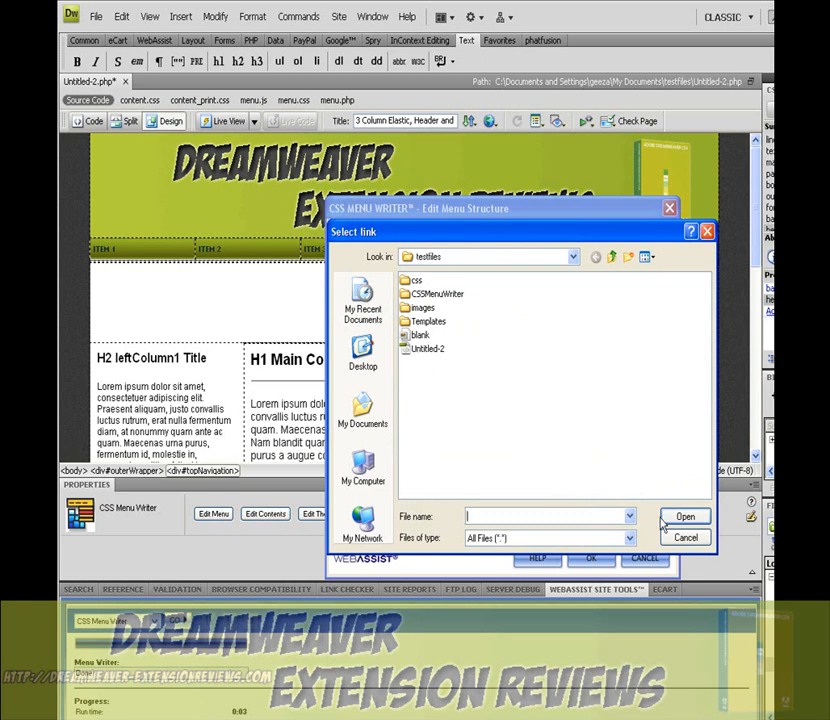
click(685, 537)
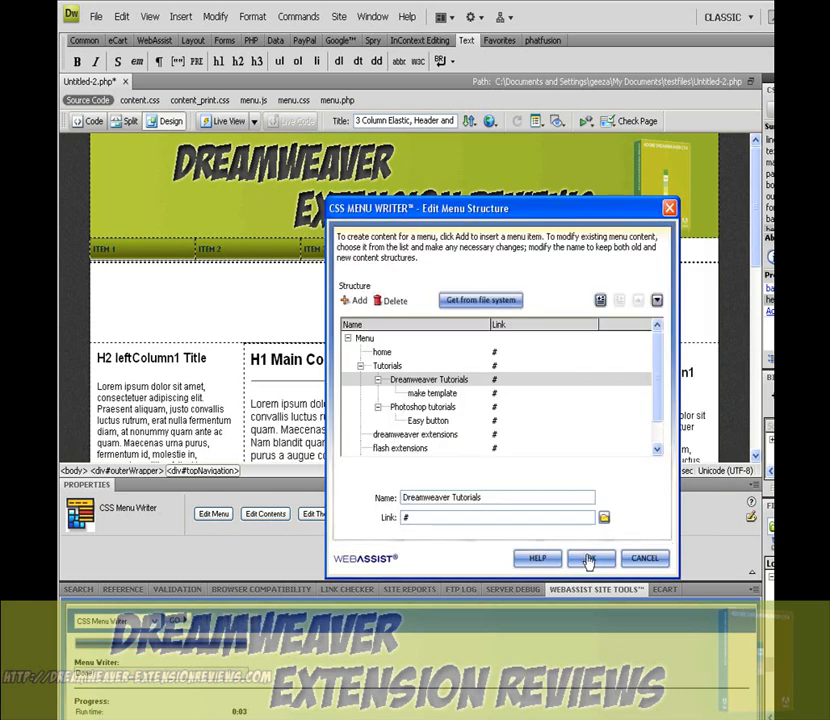
click(587, 558)
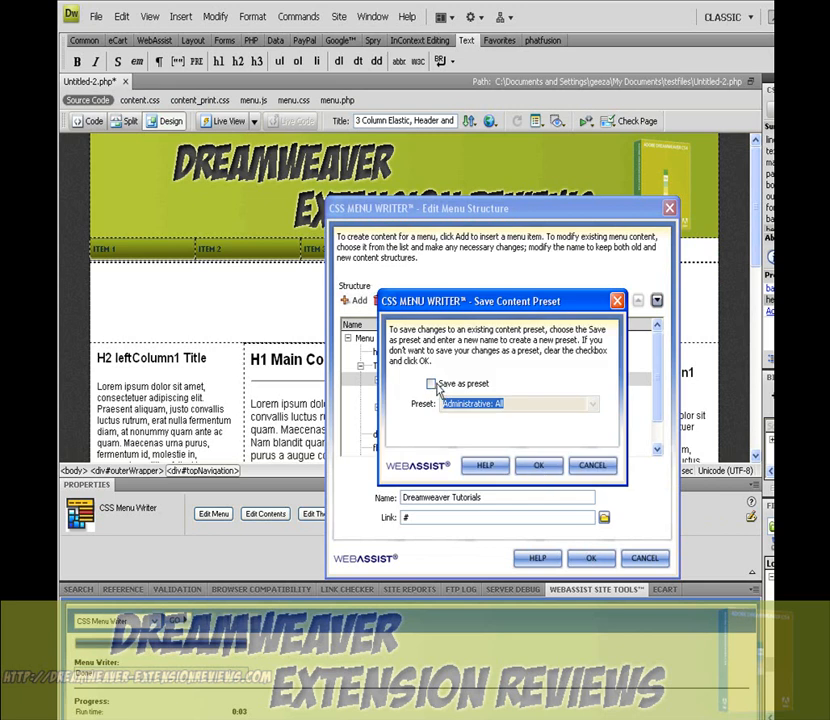
click(589, 404)
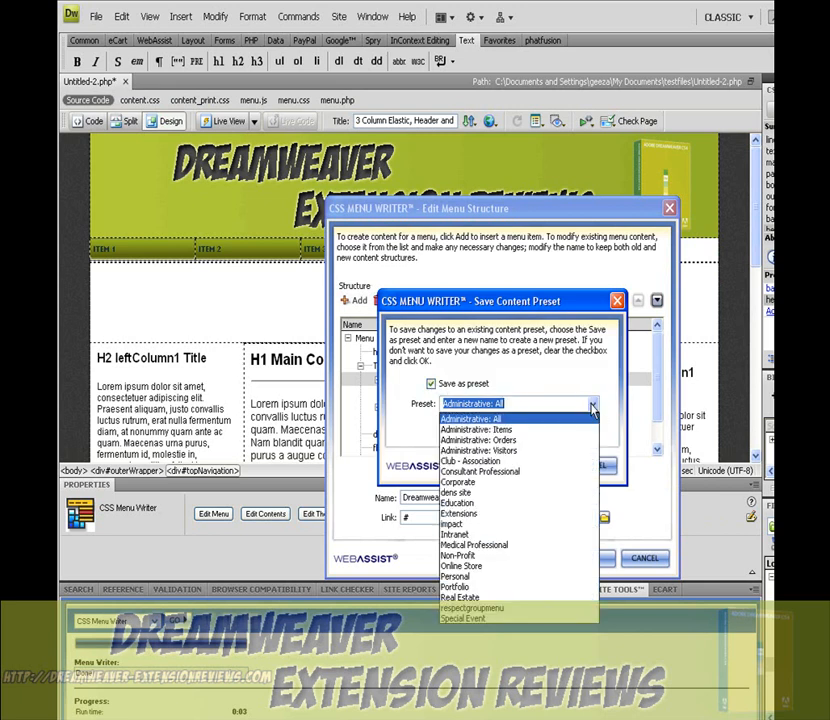
mouse_move(459, 513)
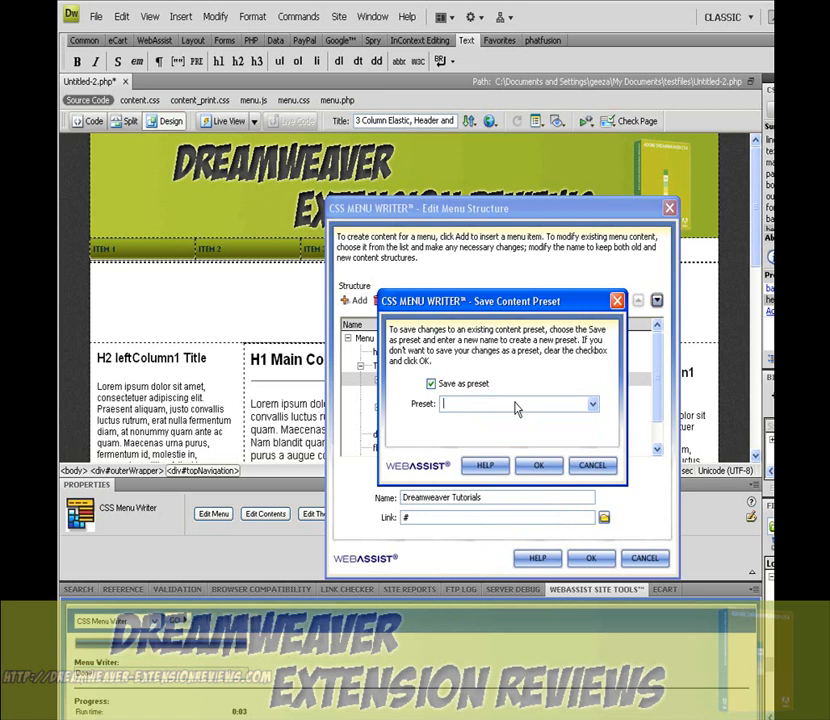
text(tets)
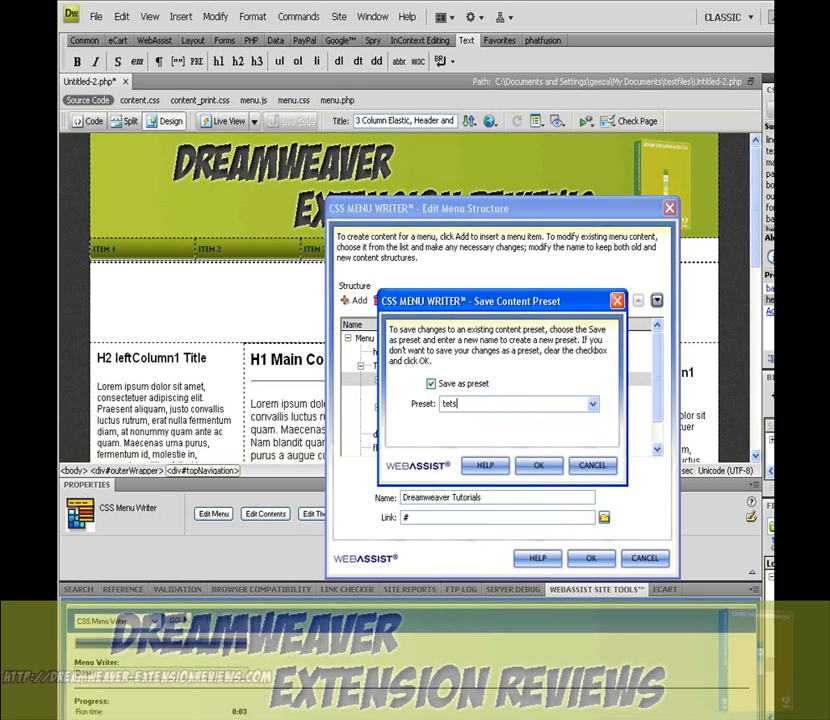
key(Backspace)
text(stfile)
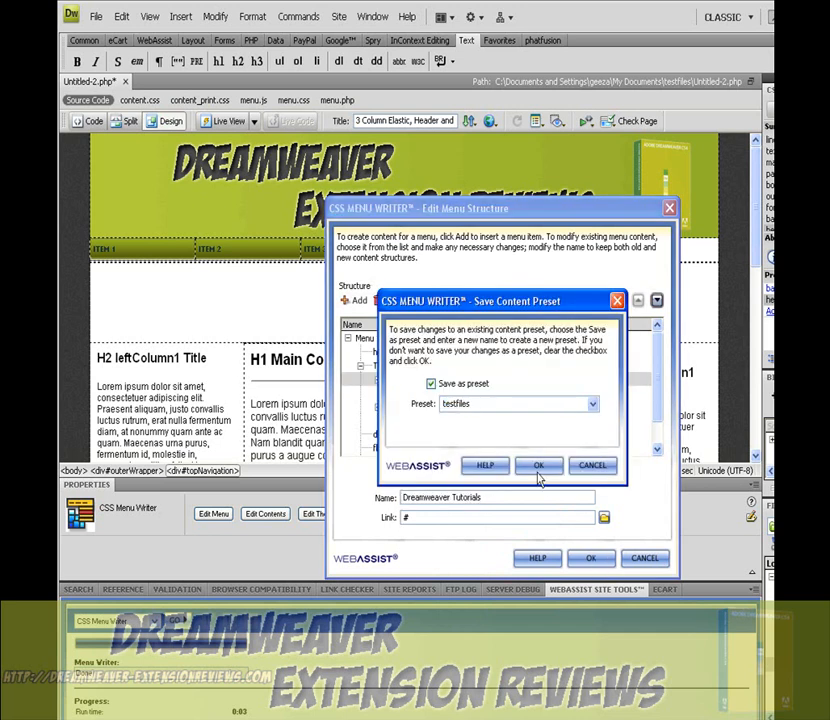
click(538, 465)
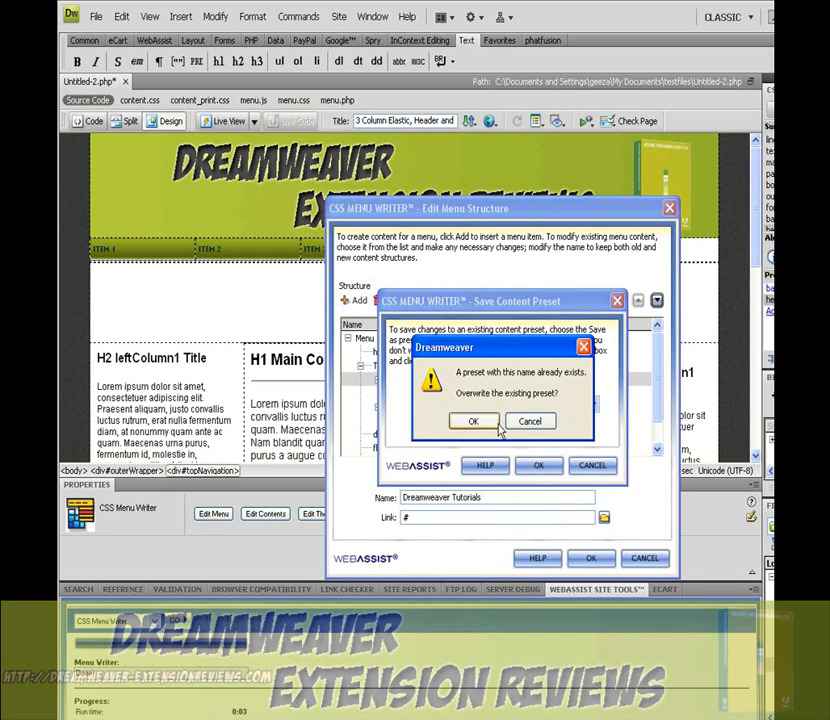
Overwrite the testfiles preset so the menu shows the renamed items, then reopen the theme editor.
click(475, 421)
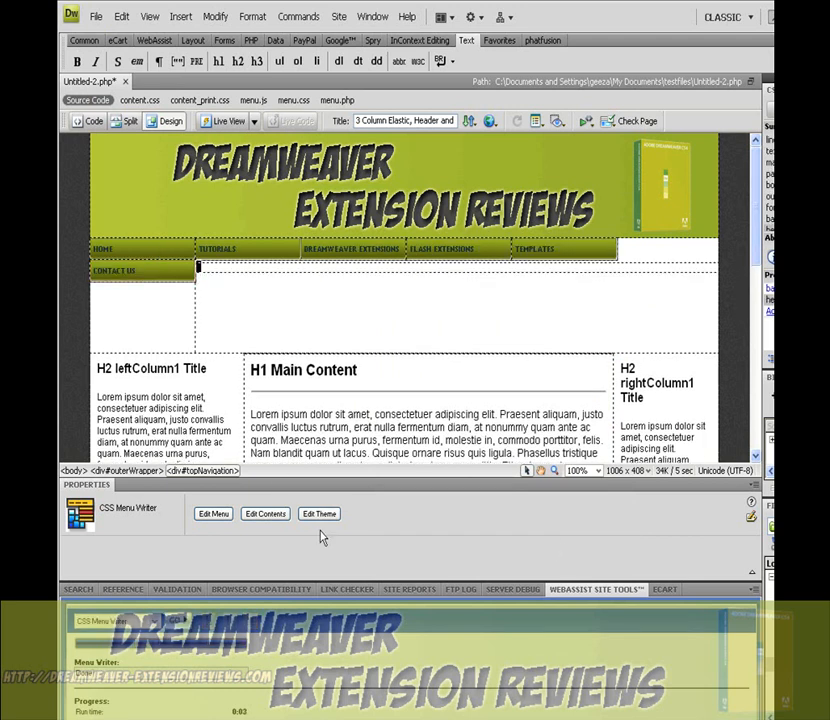
click(318, 513)
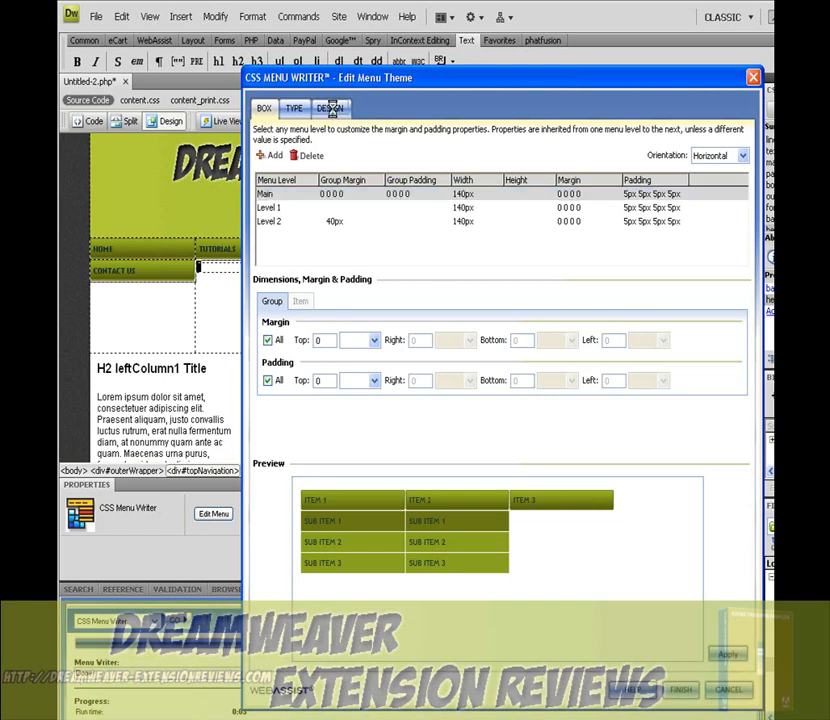
Clear the main level's right and bottom border style and colour, then apply without saving a preset.
click(329, 110)
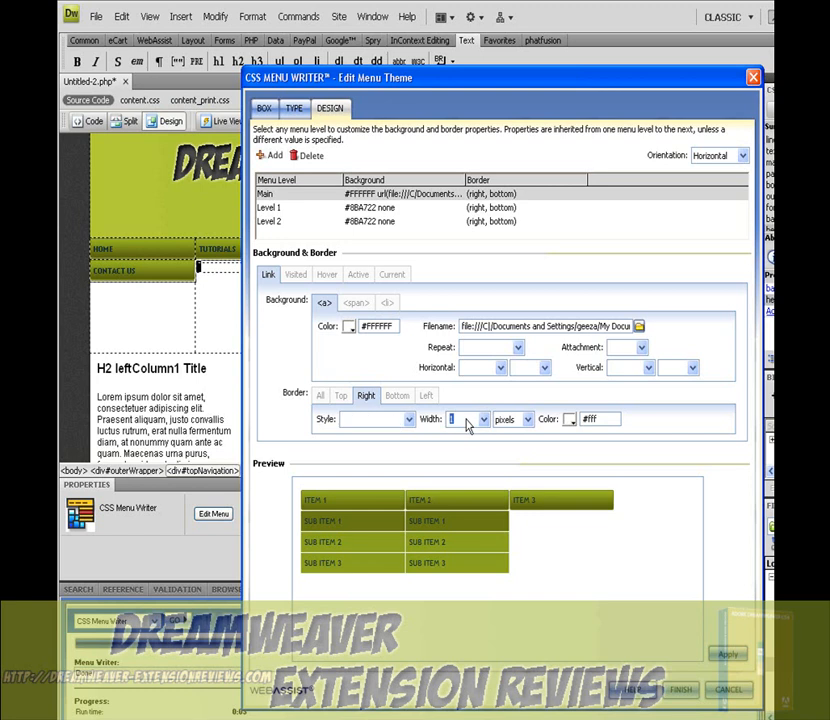
click(569, 419)
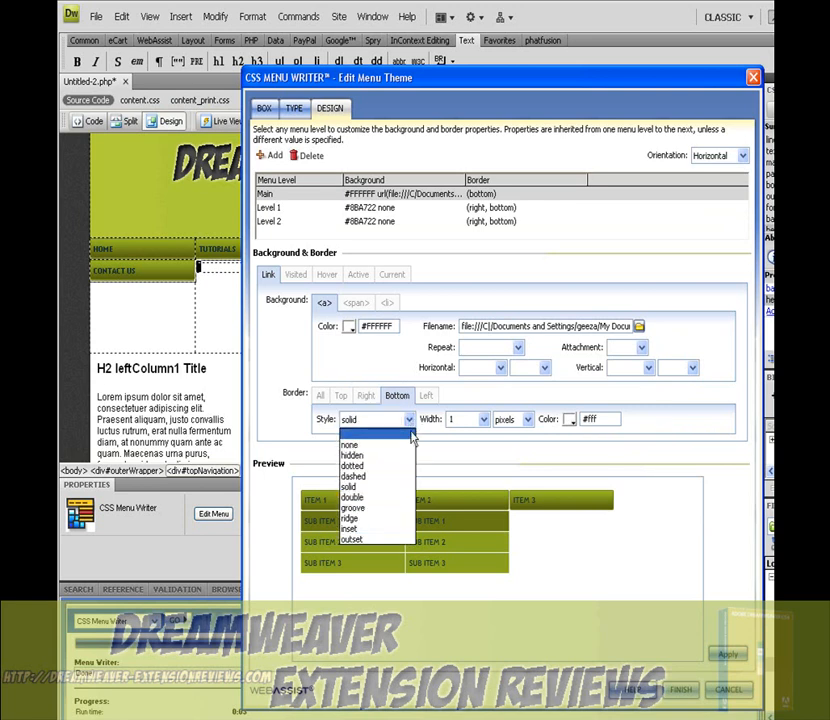
click(348, 445)
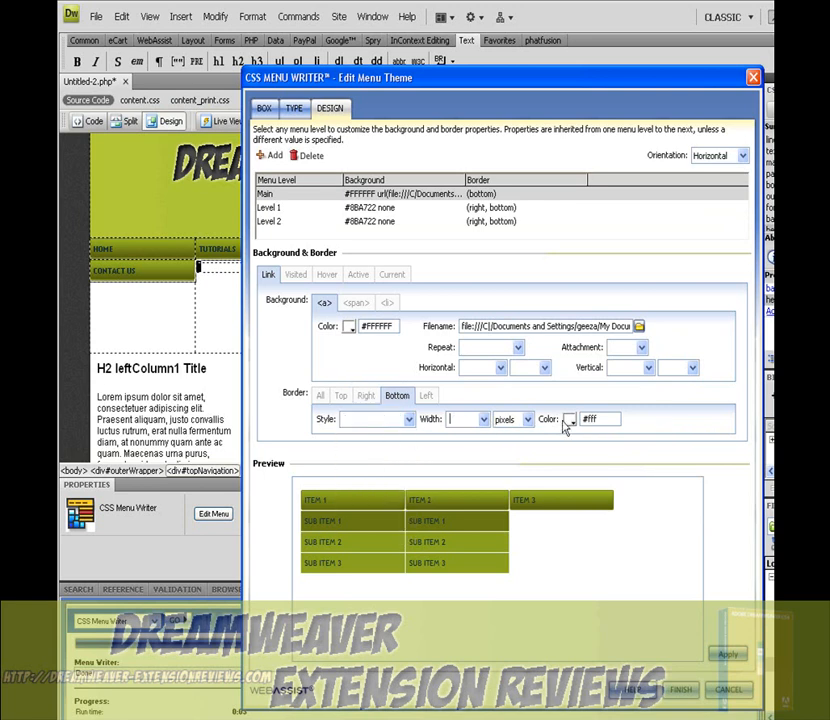
click(571, 419)
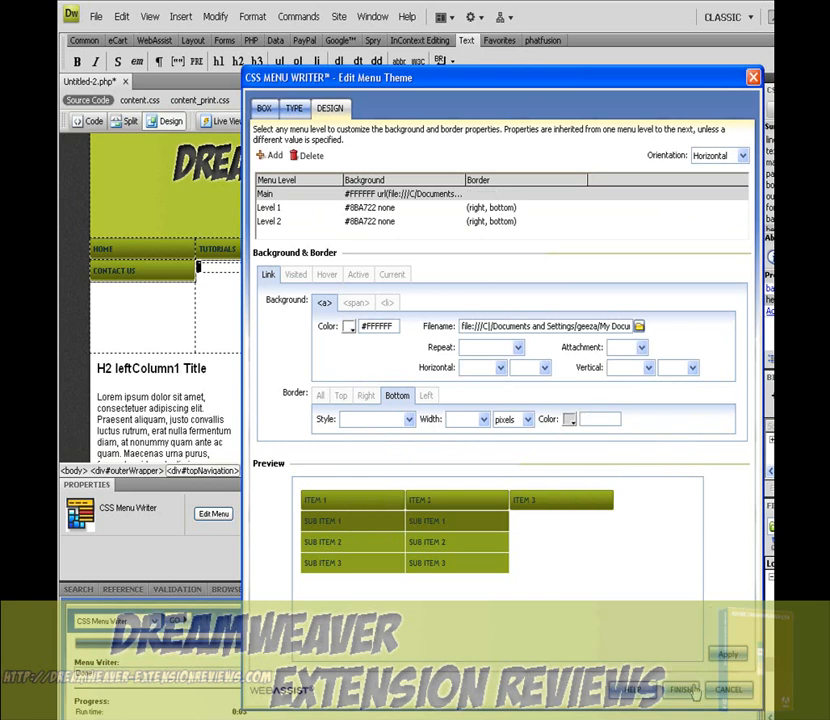
click(686, 688)
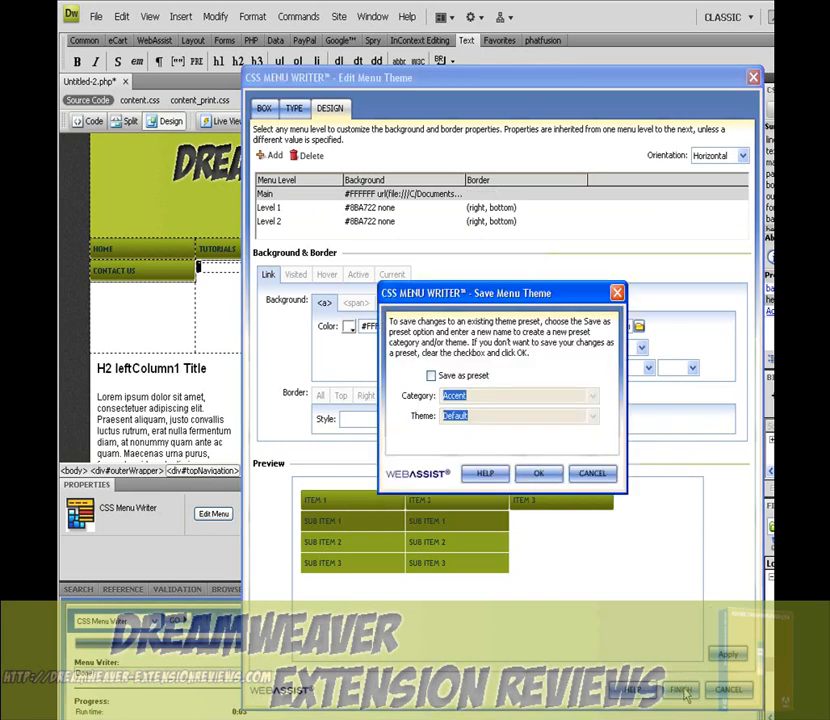
click(539, 473)
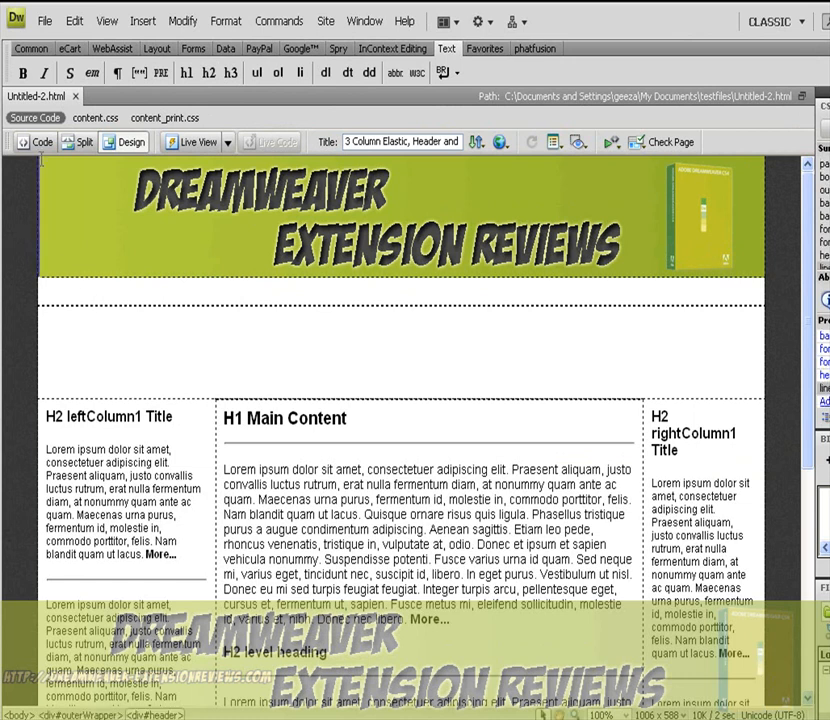
Insert an editable region named topnavigation in the strip below the banner.
click(28, 142)
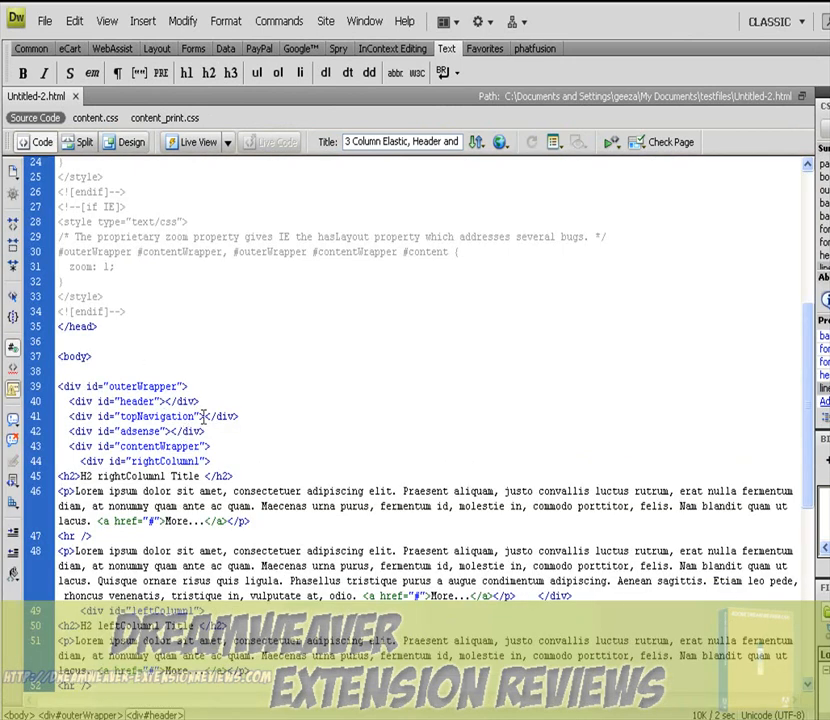
mouse_move(131, 141)
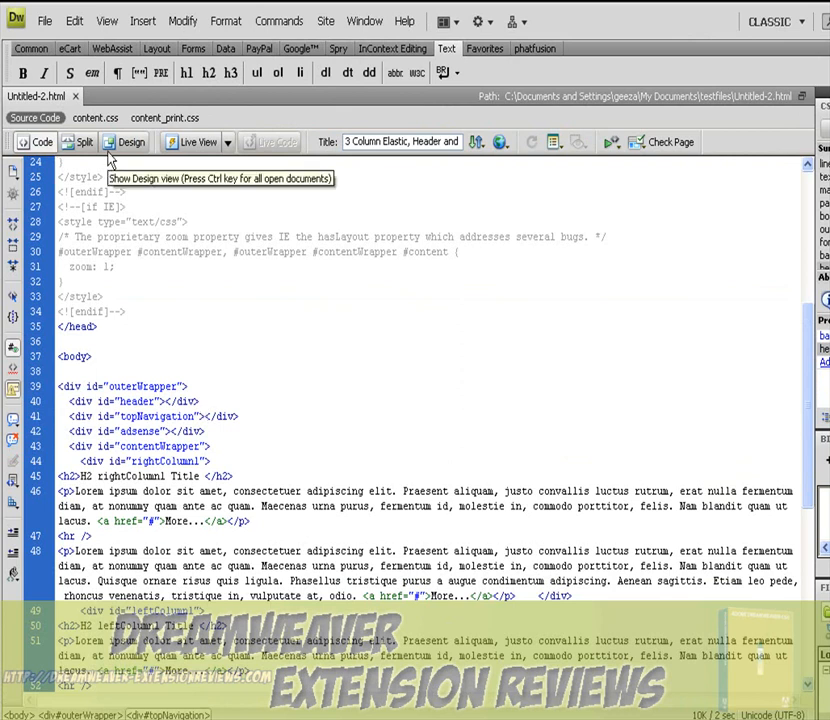
click(130, 142)
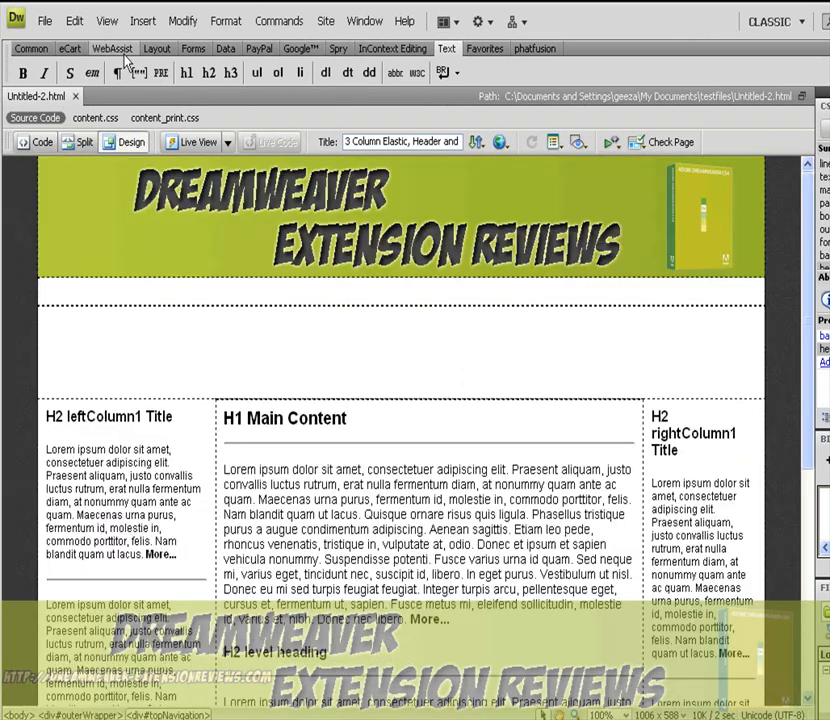
click(144, 20)
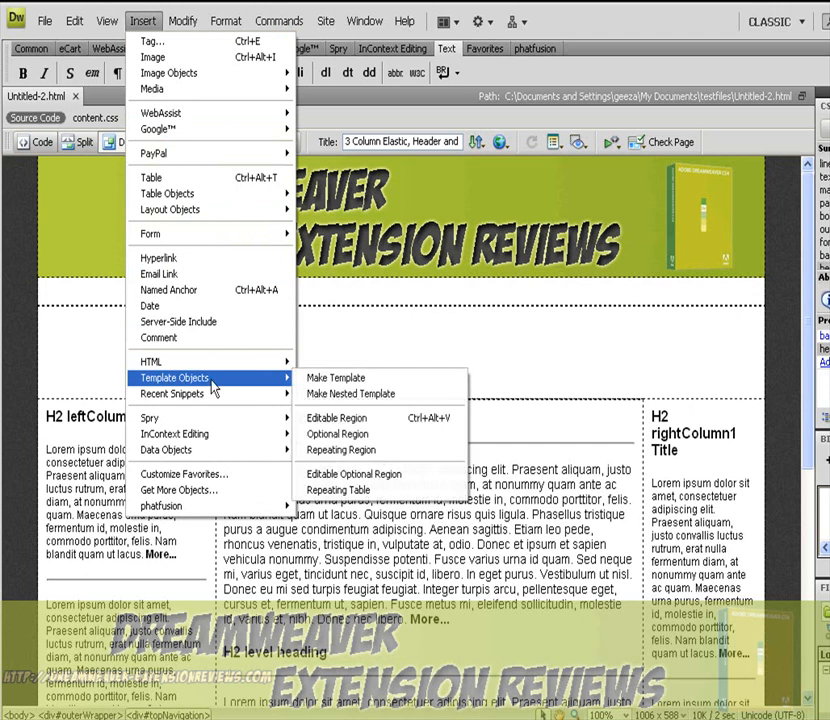
click(334, 377)
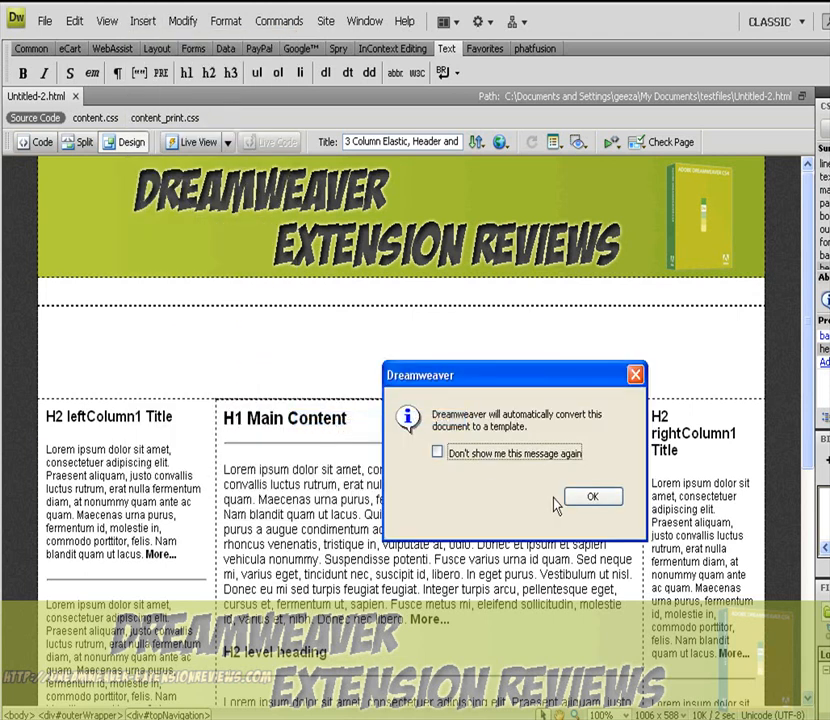
click(592, 496)
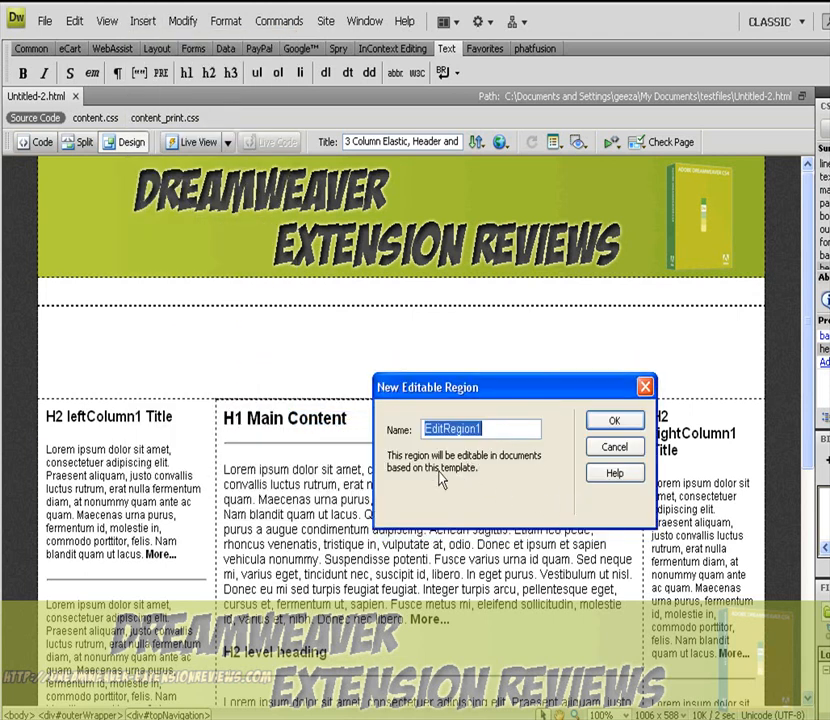
text(topnavigation)
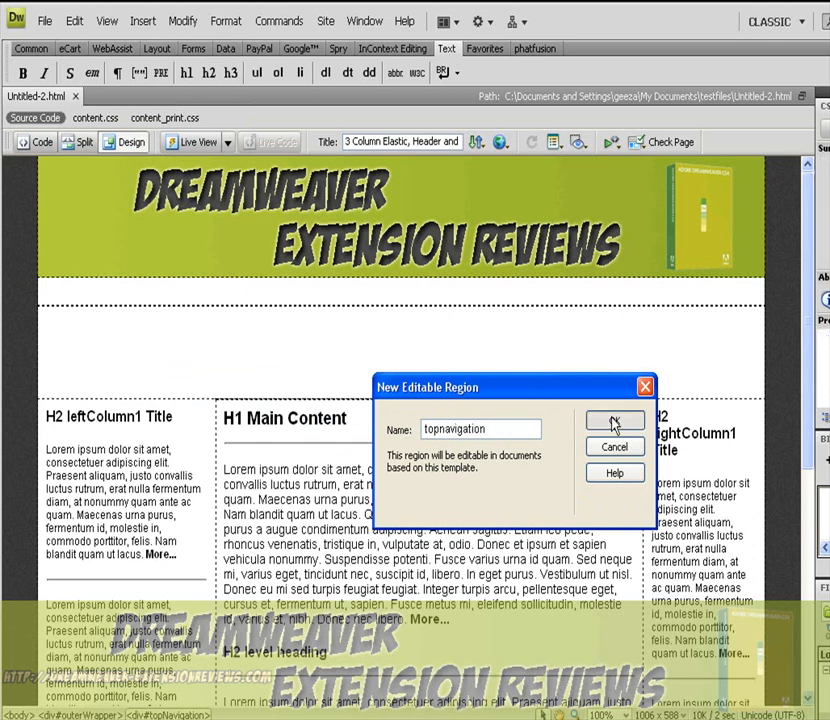
click(613, 421)
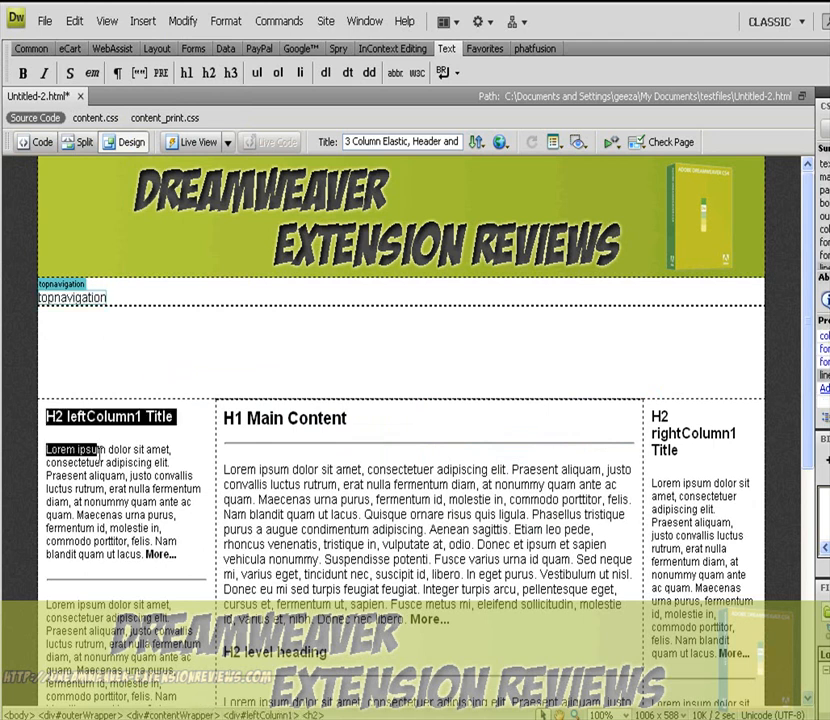
Make leftColumn1 an editable region named left.
scroll(down, 3)
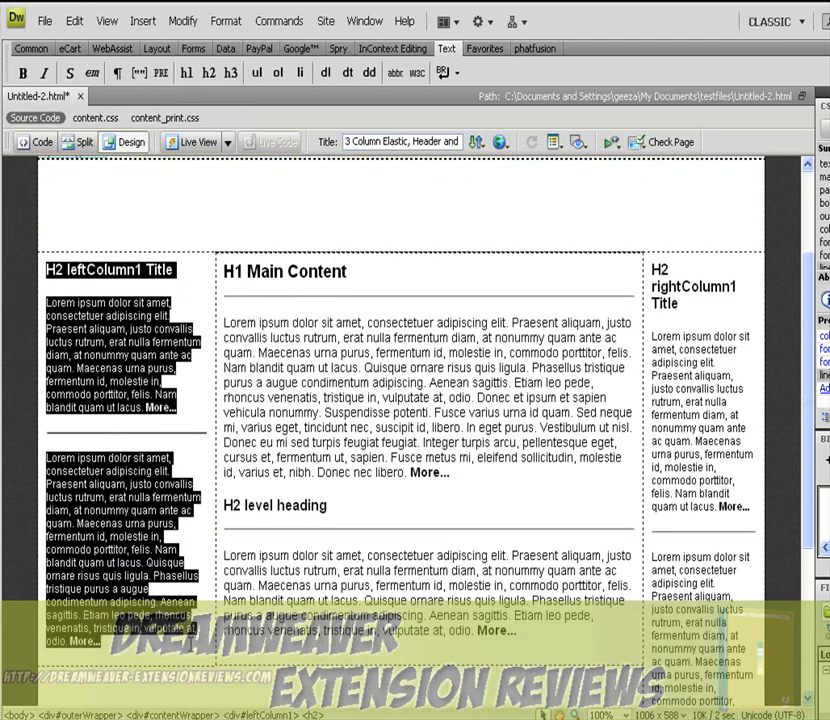
click(143, 20)
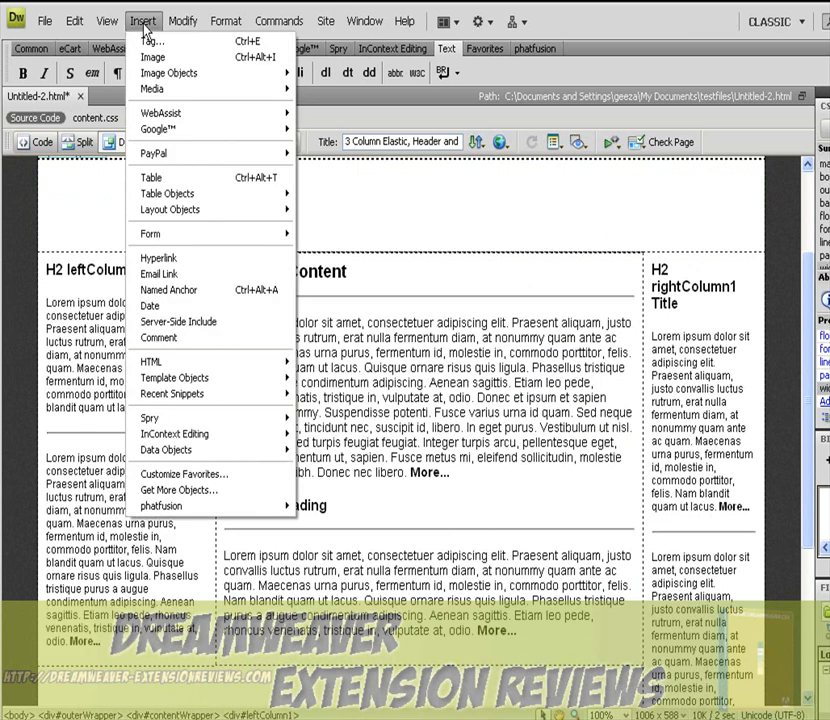
mouse_move(175, 378)
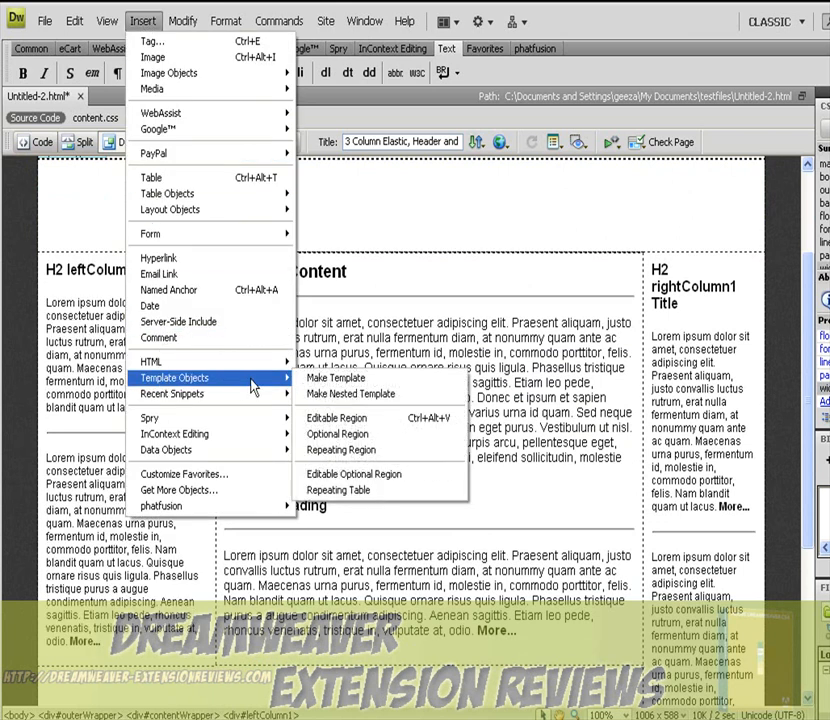
click(336, 378)
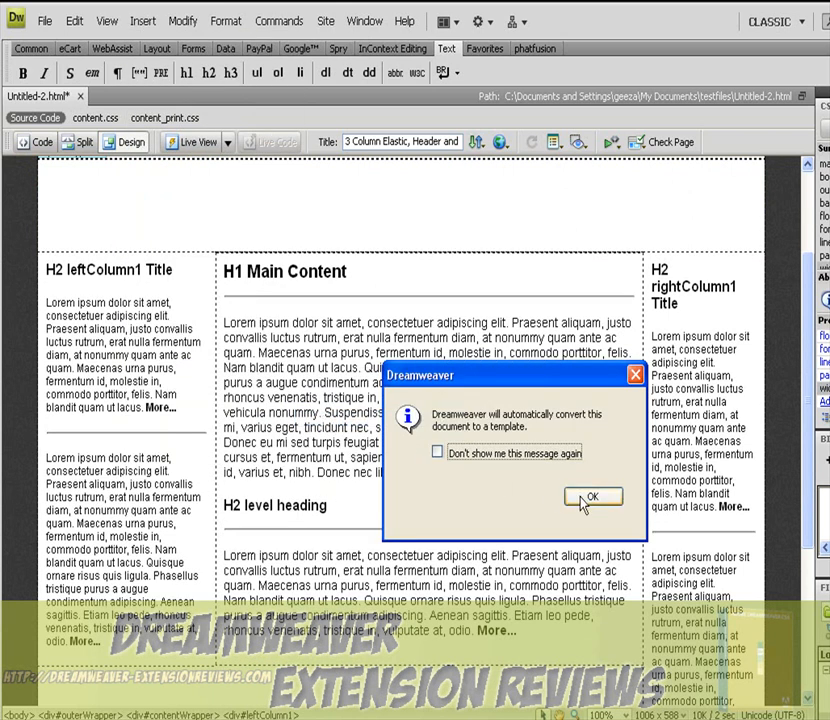
click(593, 497)
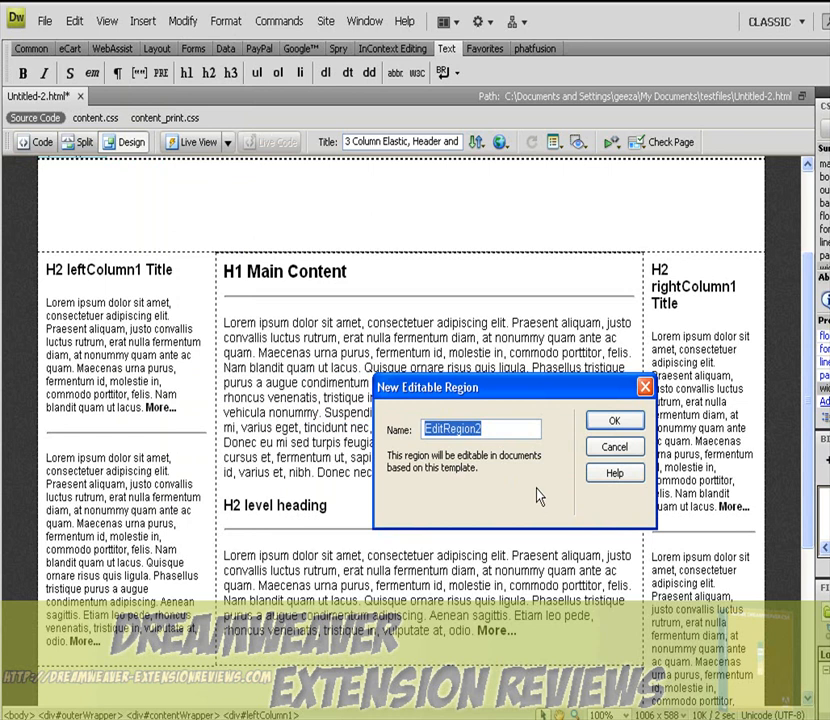
text(left)
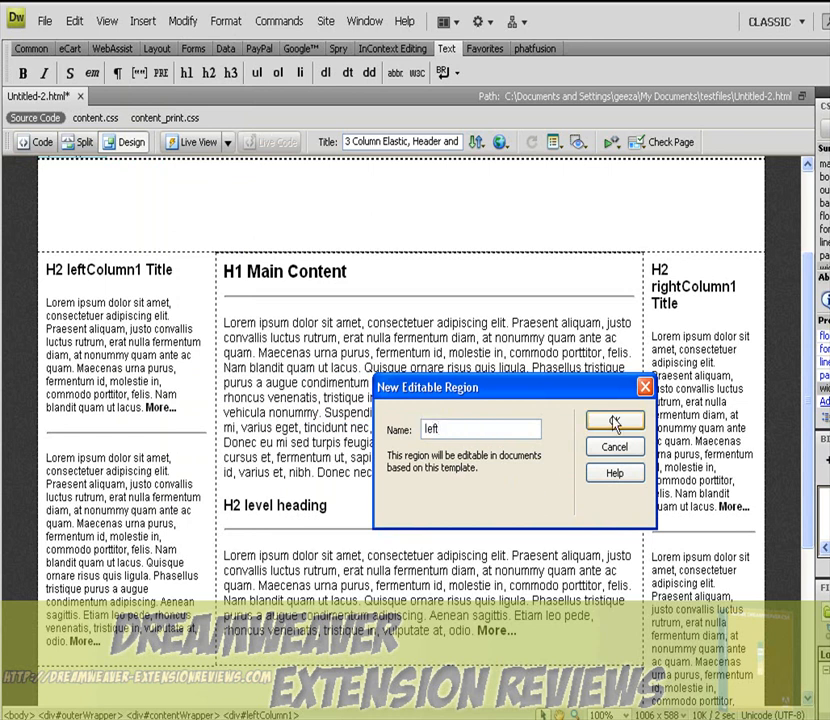
click(613, 421)
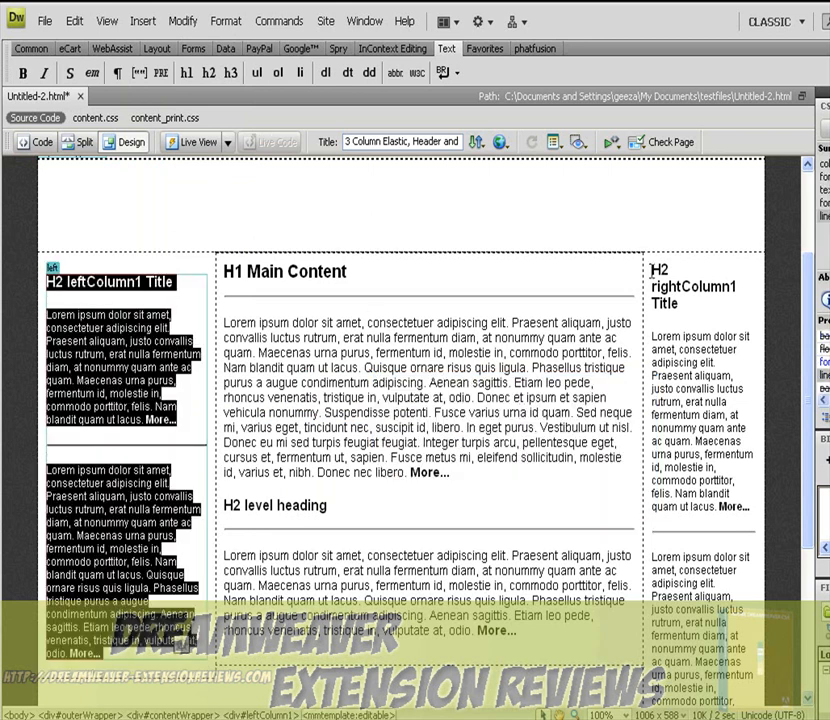
Make rightColumn1 an editable region named right.
scroll(down, 3)
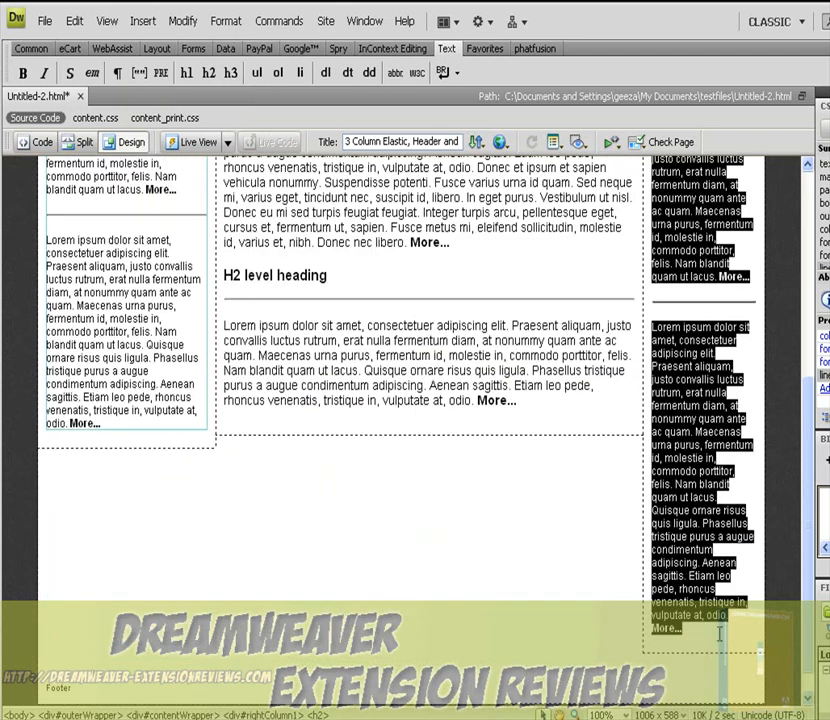
click(150, 20)
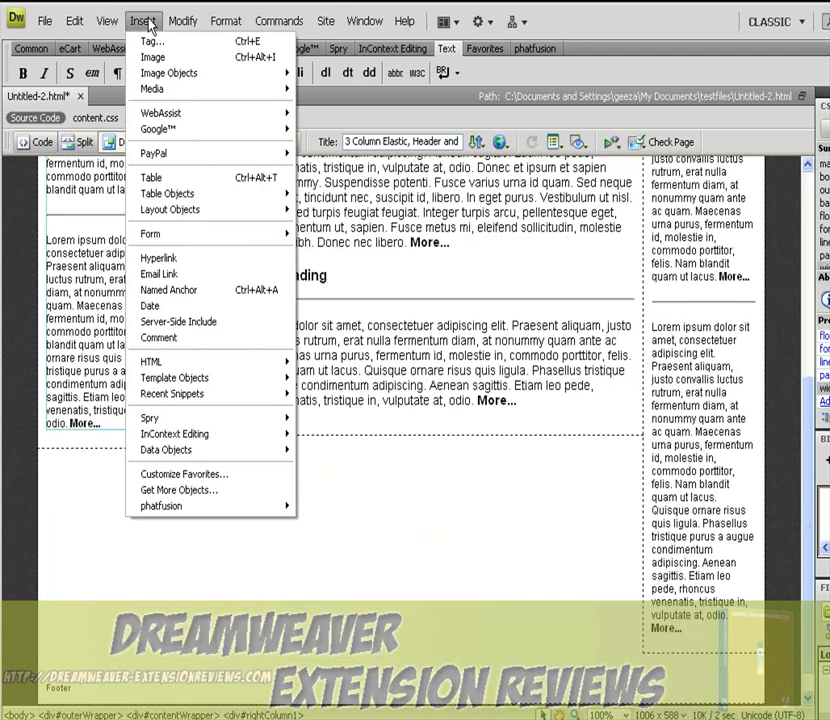
mouse_move(174, 378)
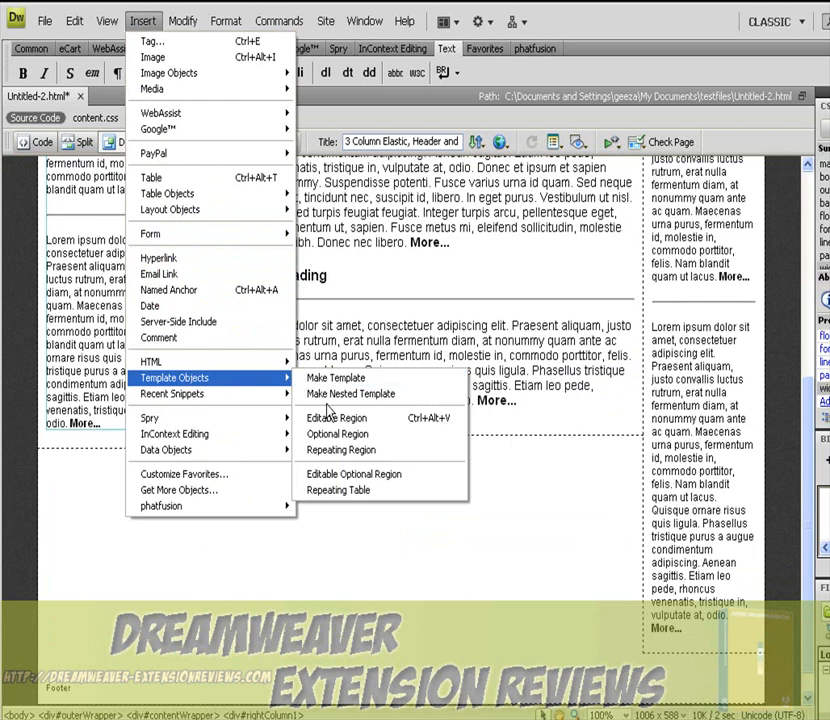
click(337, 418)
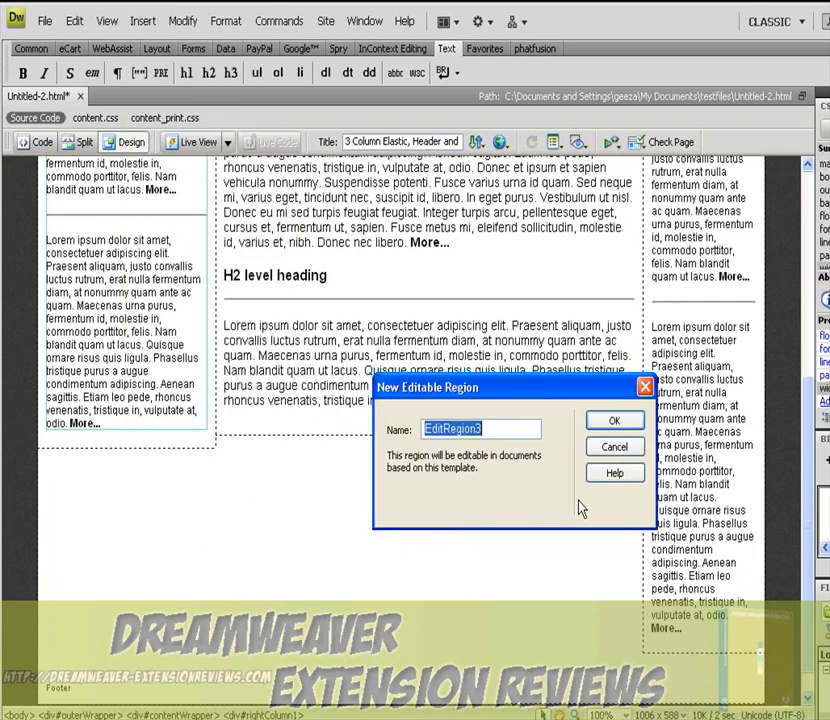
text(righ)
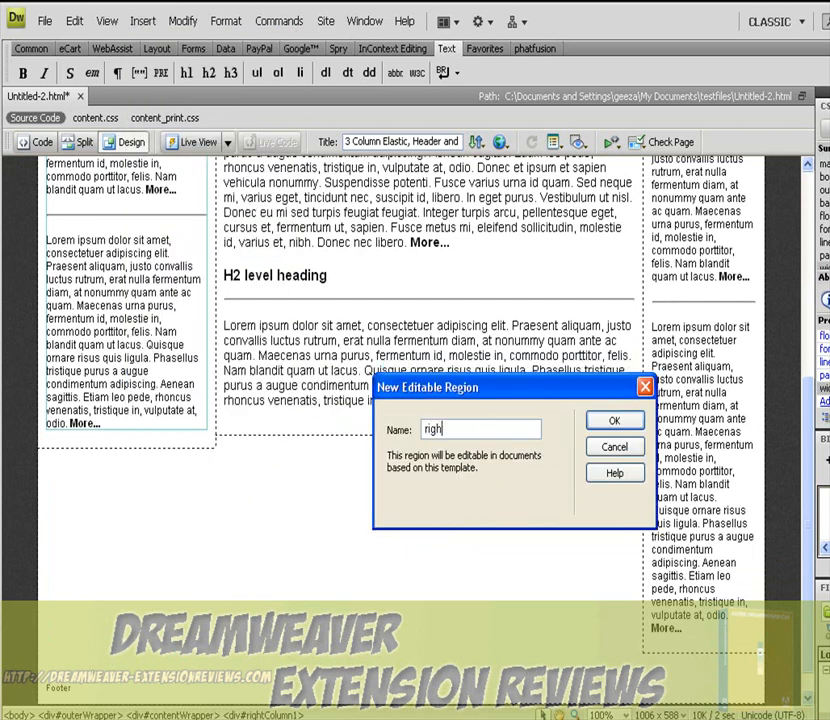
click(614, 420)
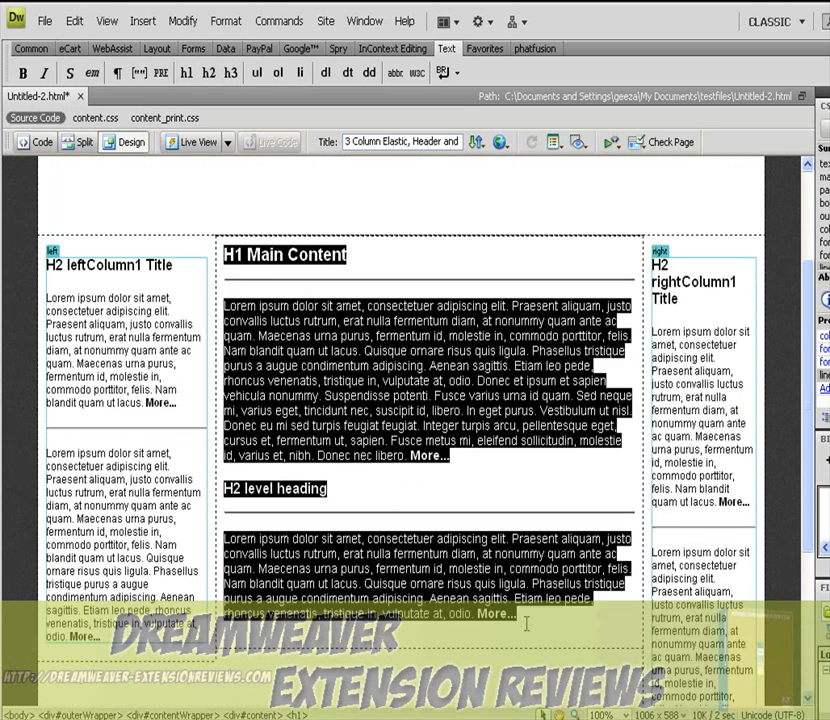
Make the main content column an editable region named main.
click(145, 20)
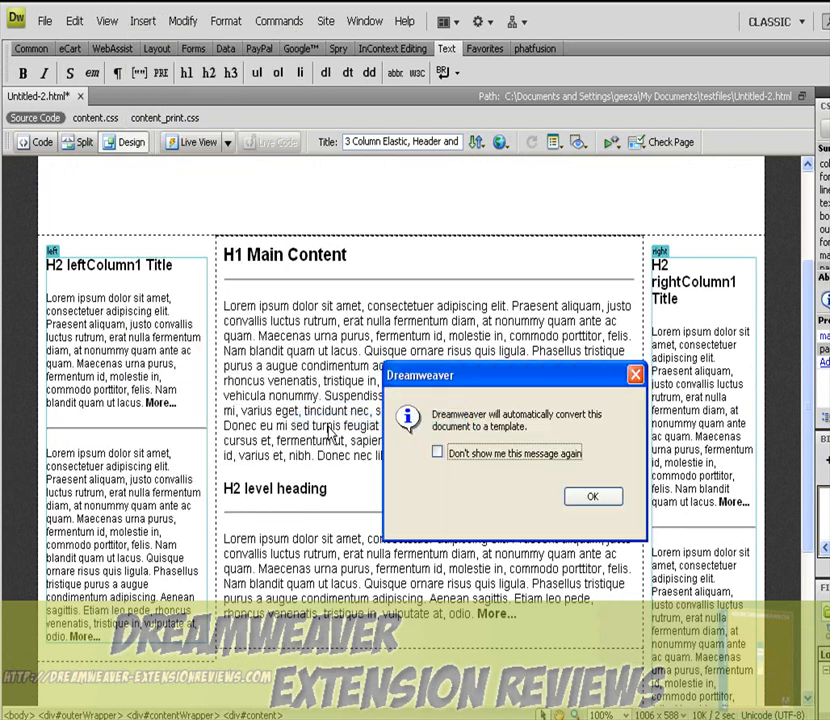
click(593, 496)
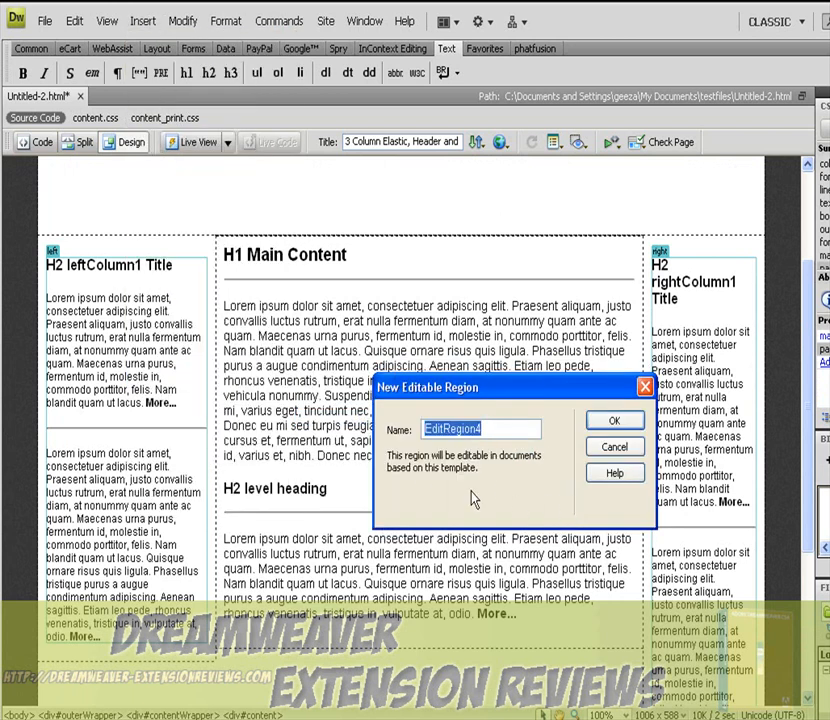
text(main)
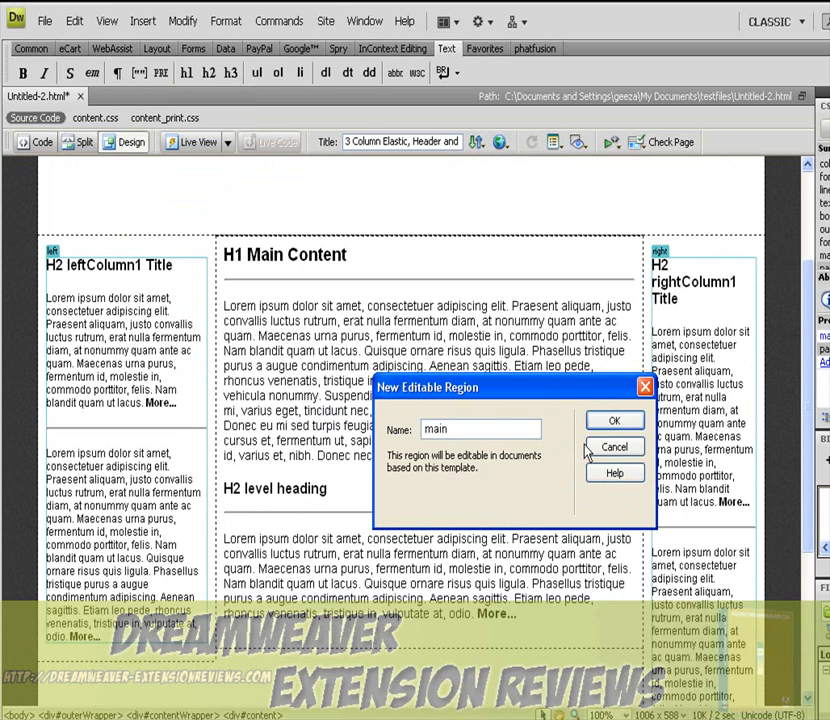
click(614, 420)
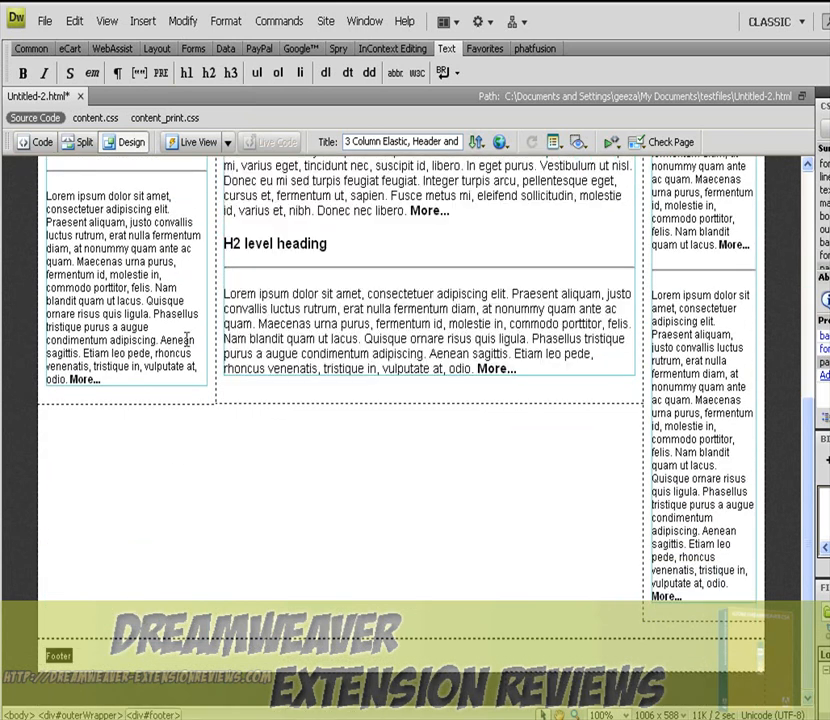
Make the footer an editable region named footer.
click(152, 20)
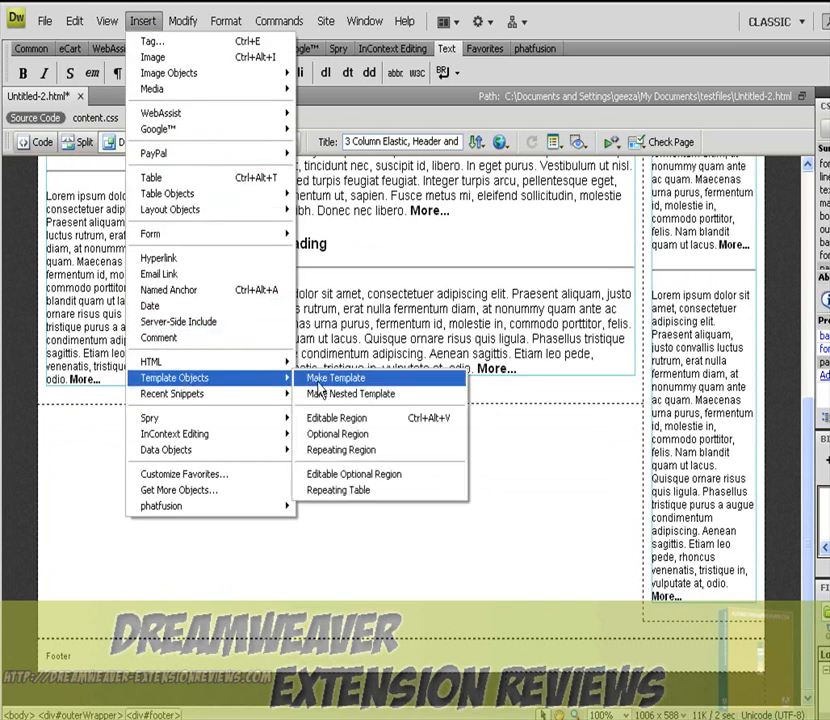
click(335, 377)
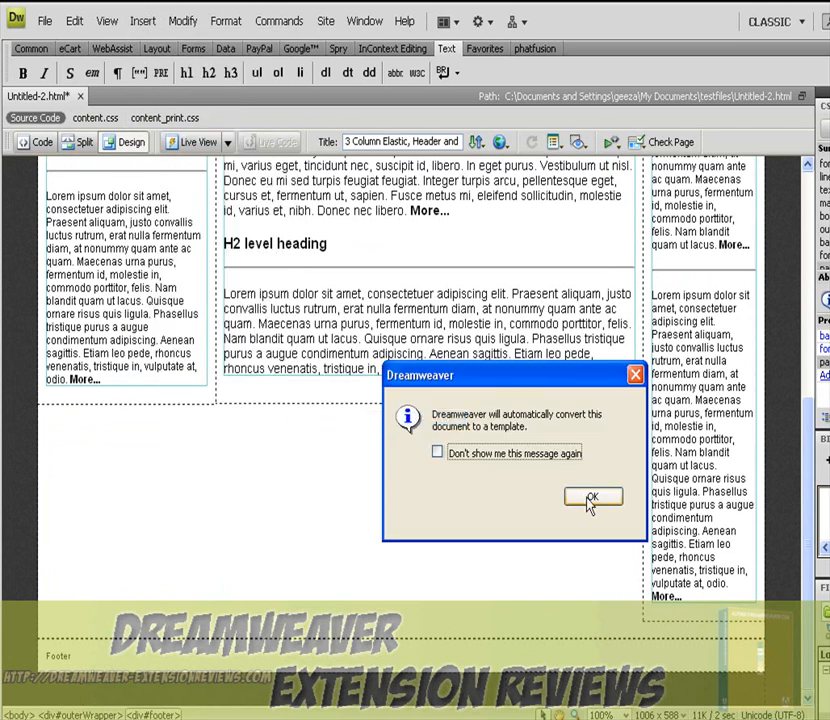
click(593, 497)
text(footer)
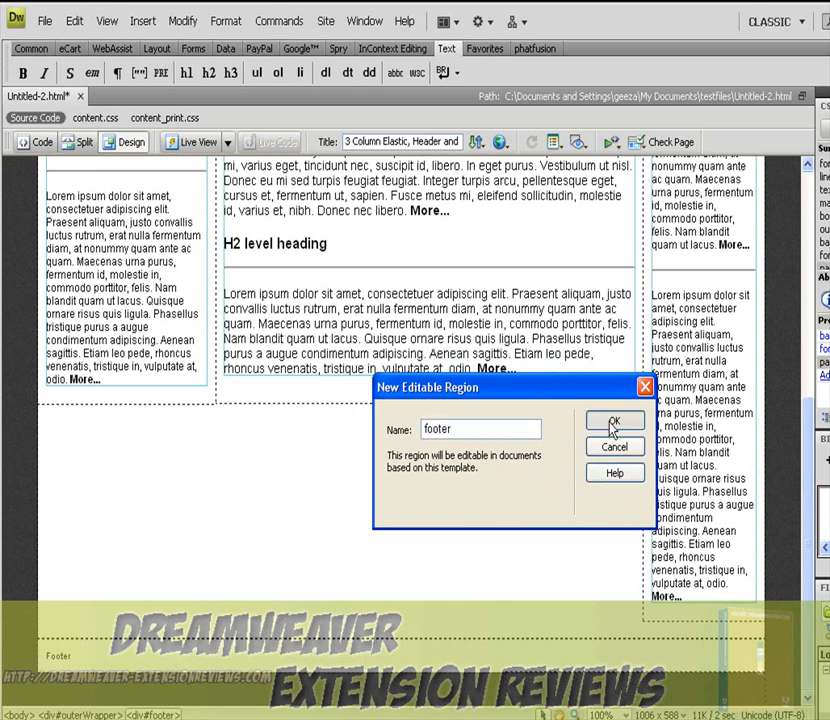
click(615, 421)
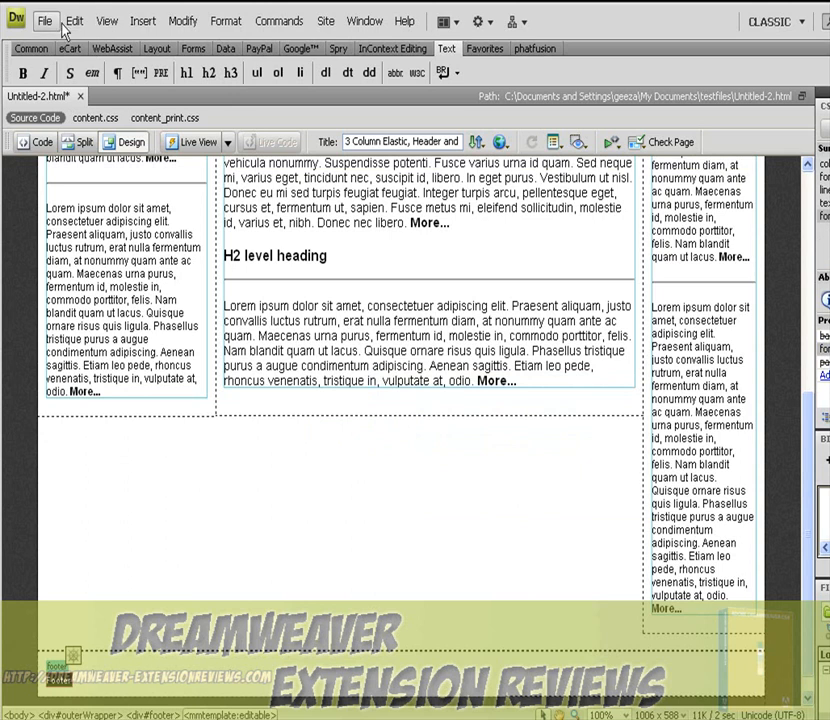
Save the page as the template 'pages' and update its links.
click(48, 19)
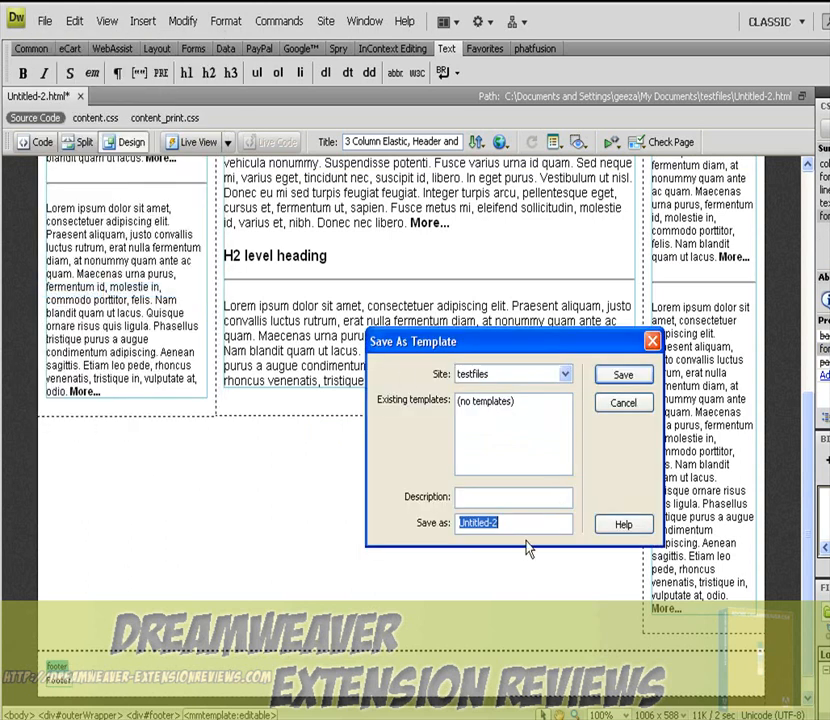
text(pages)
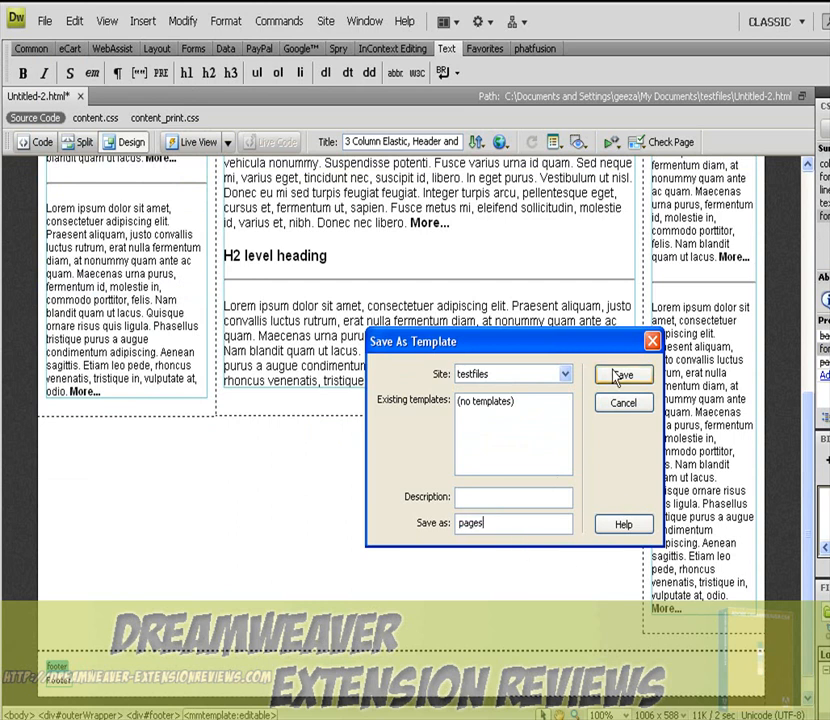
click(621, 374)
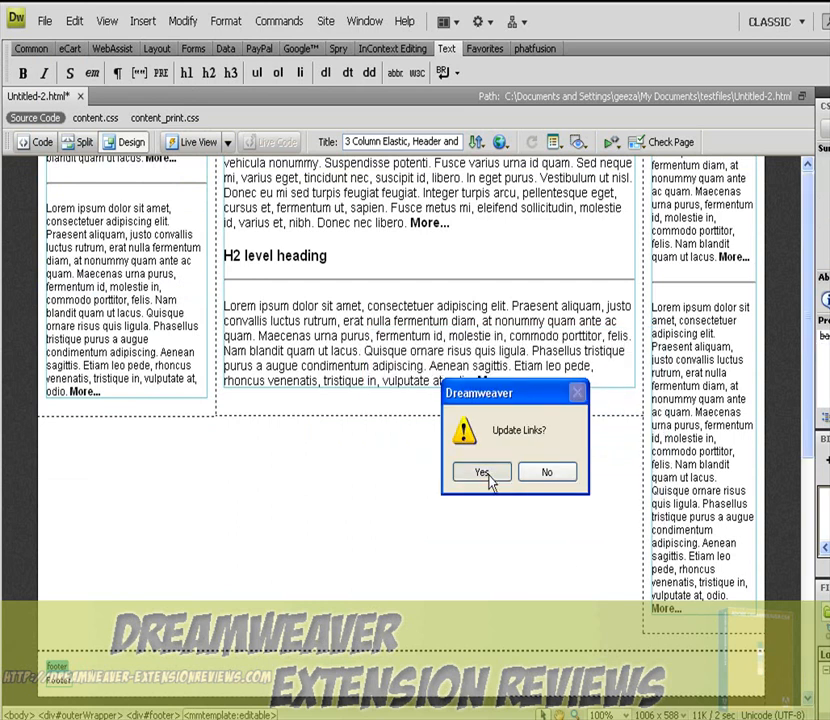
click(483, 472)
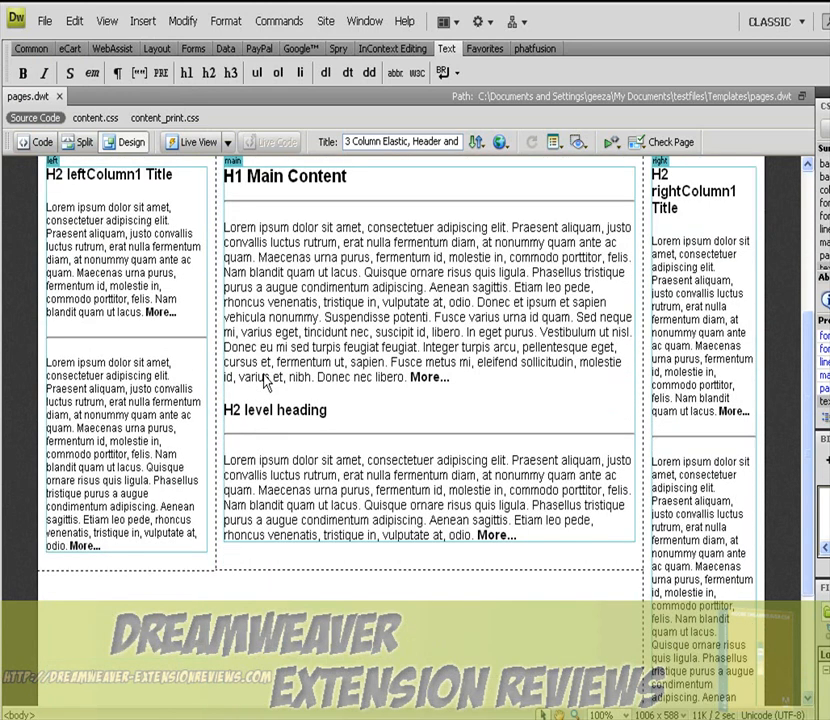